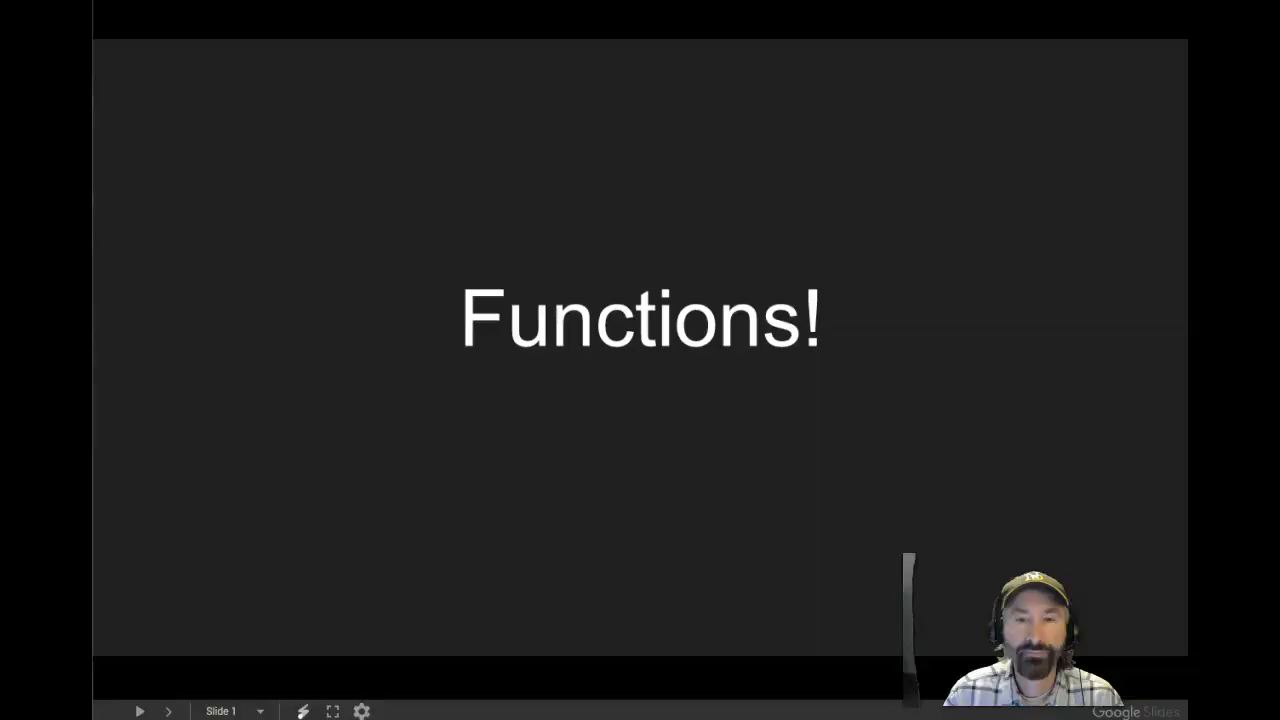
pyautogui.moveTo(1030, 234)
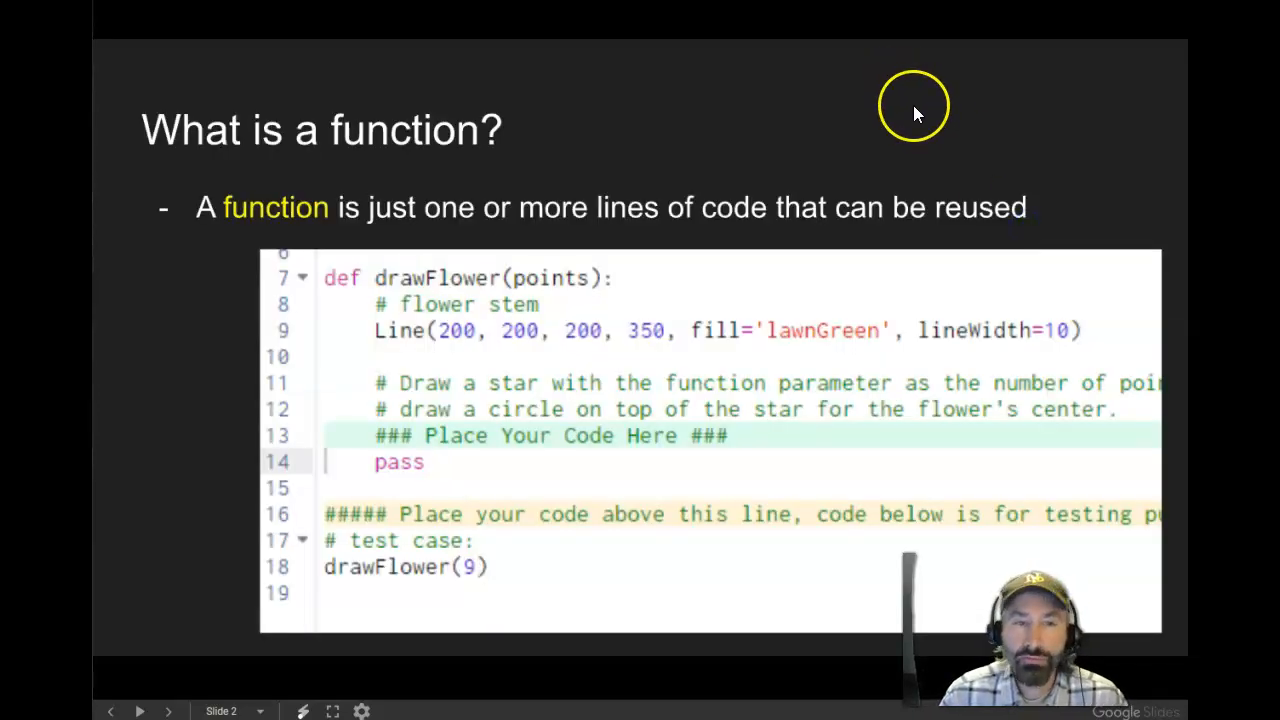
pyautogui.moveTo(912, 108)
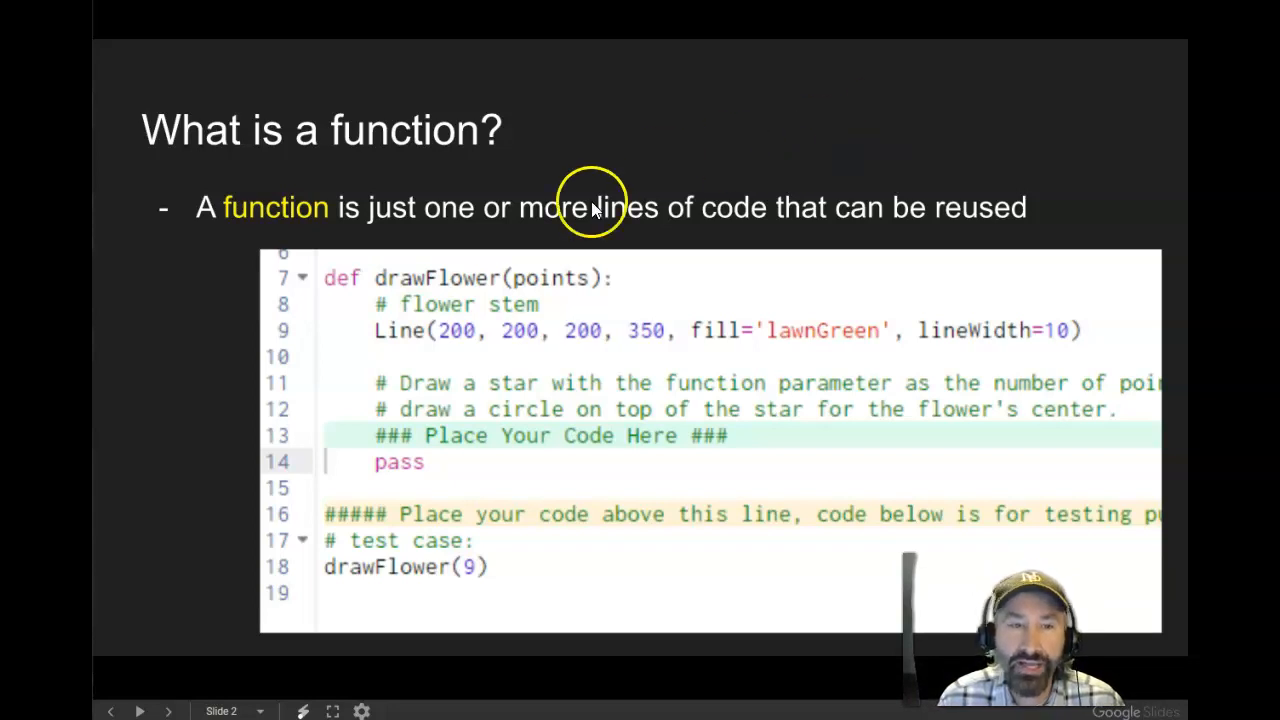
pyautogui.moveTo(364, 296)
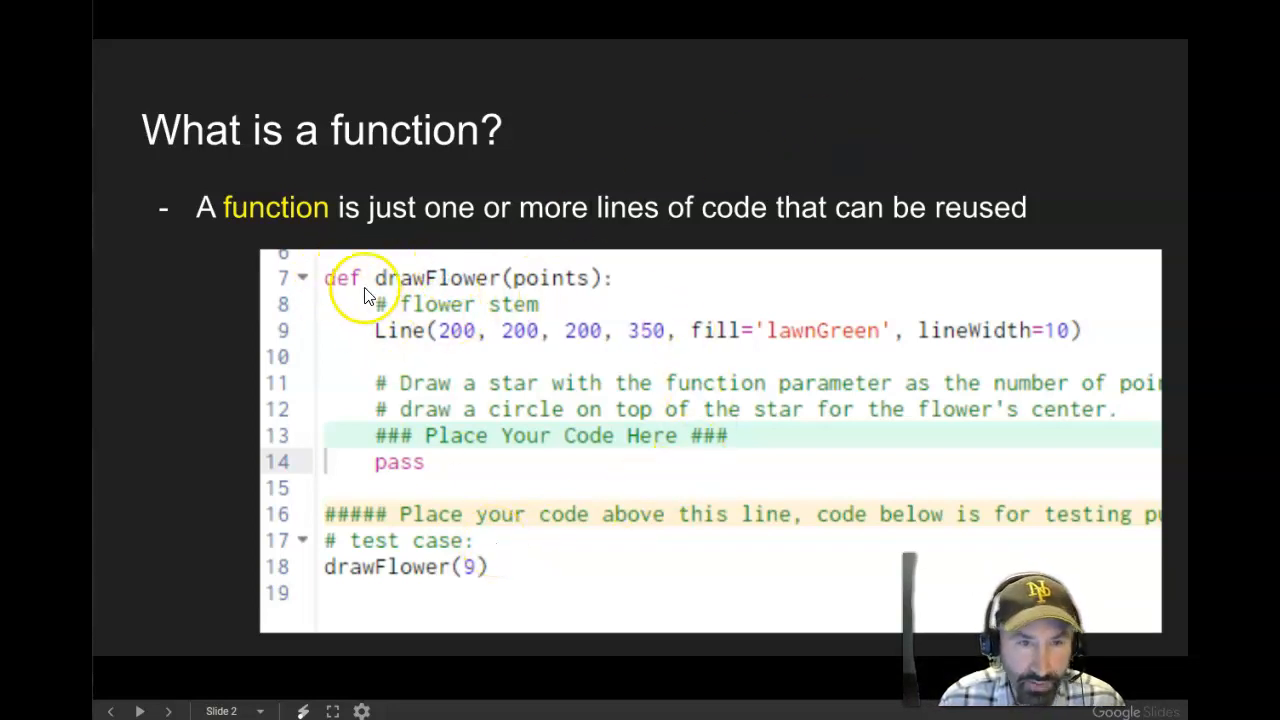
pyautogui.moveTo(596, 290)
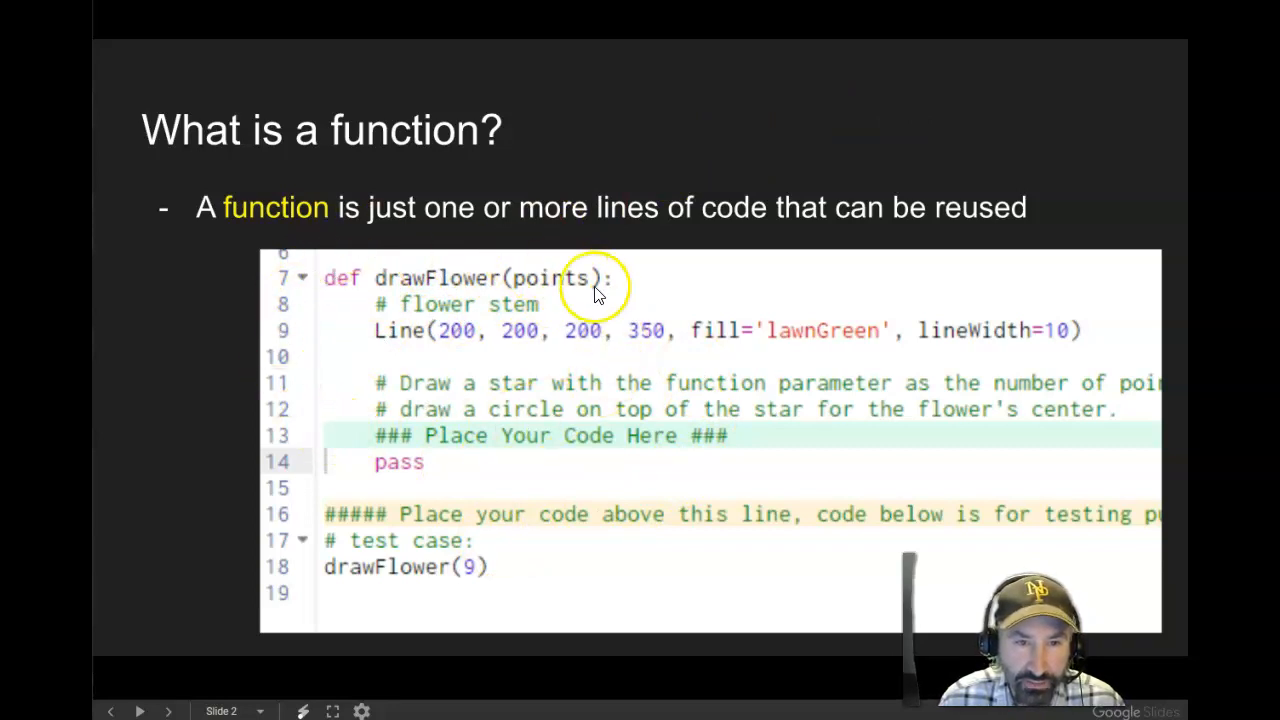
pyautogui.moveTo(418, 612)
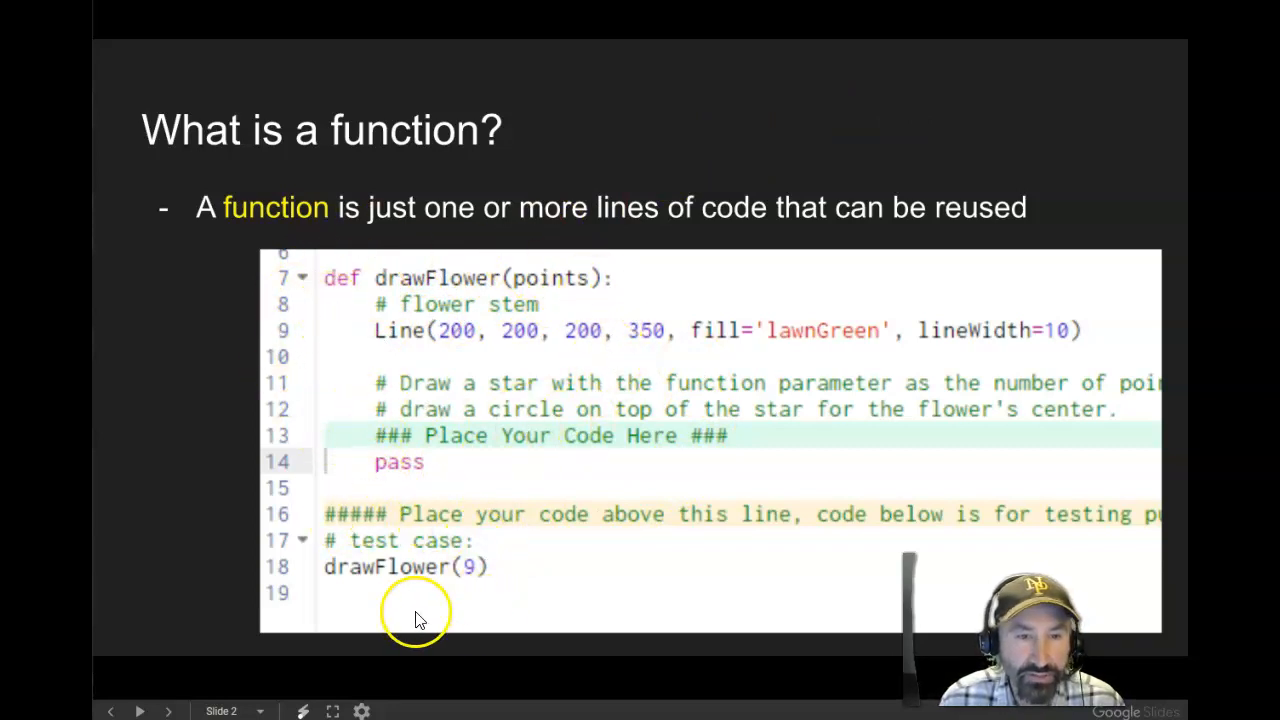
pyautogui.moveTo(792, 64)
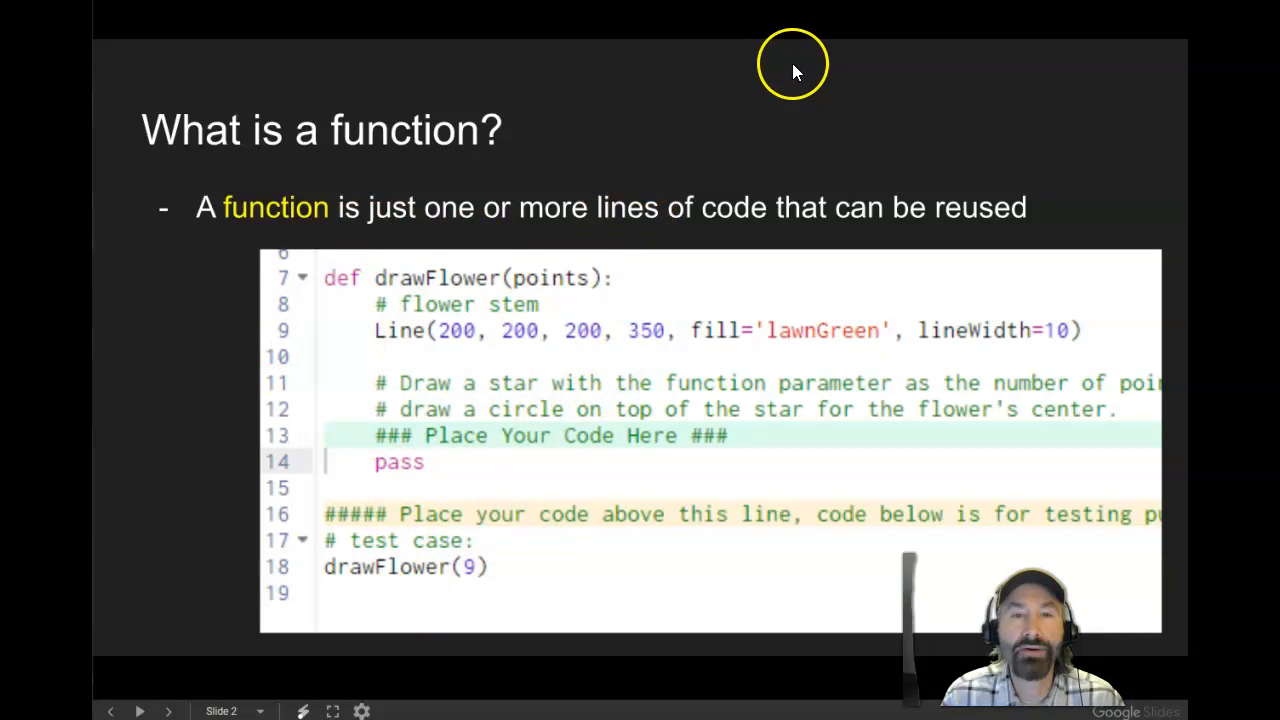
pyautogui.moveTo(972, 44)
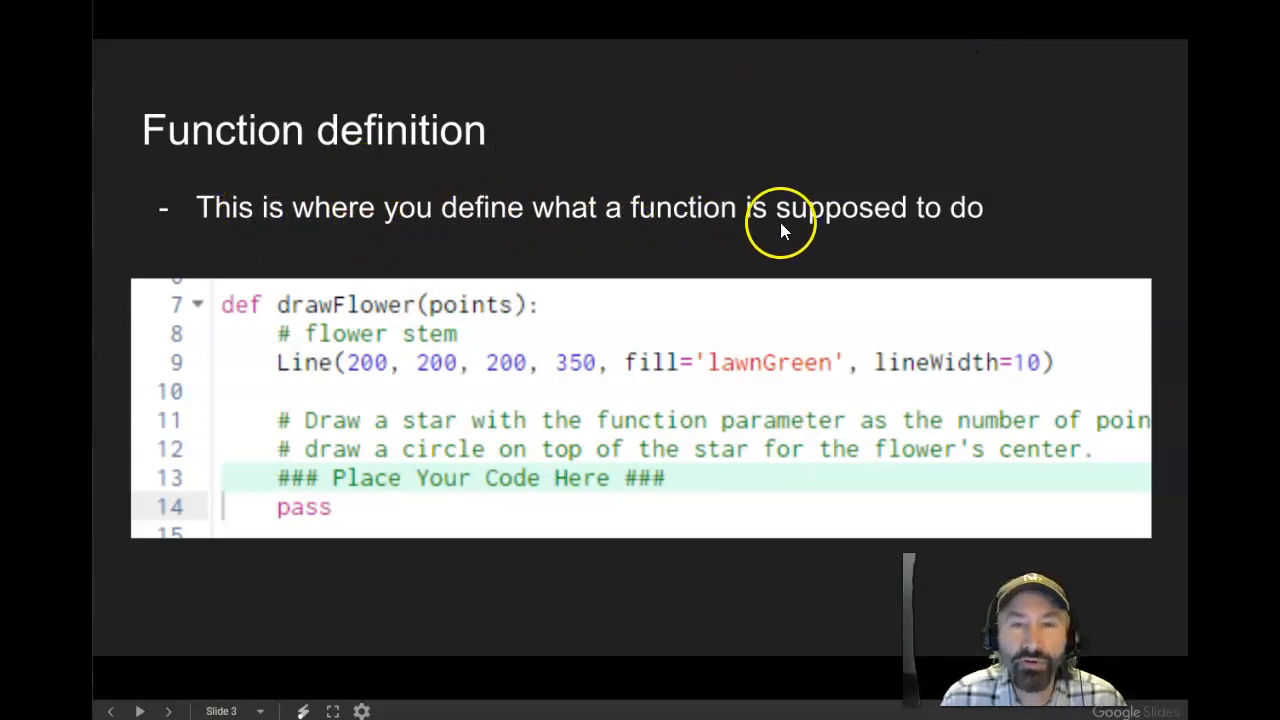
pyautogui.moveTo(968, 140)
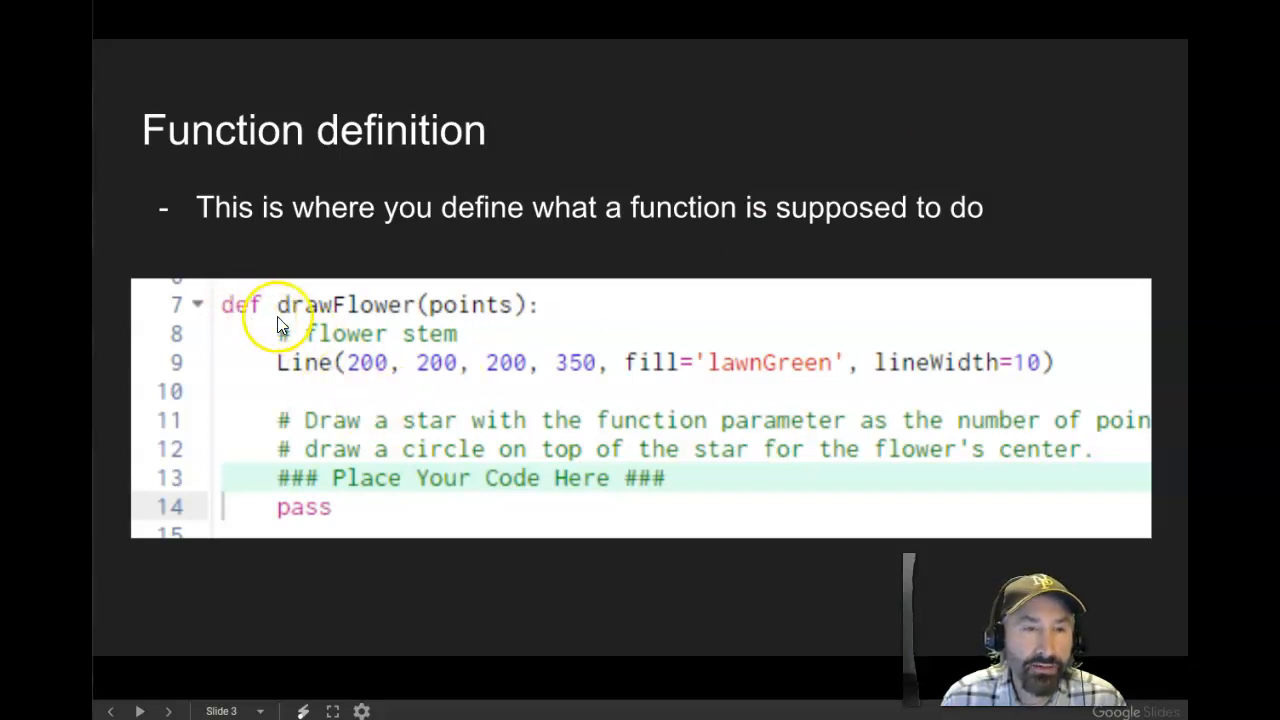
pyautogui.moveTo(320, 316)
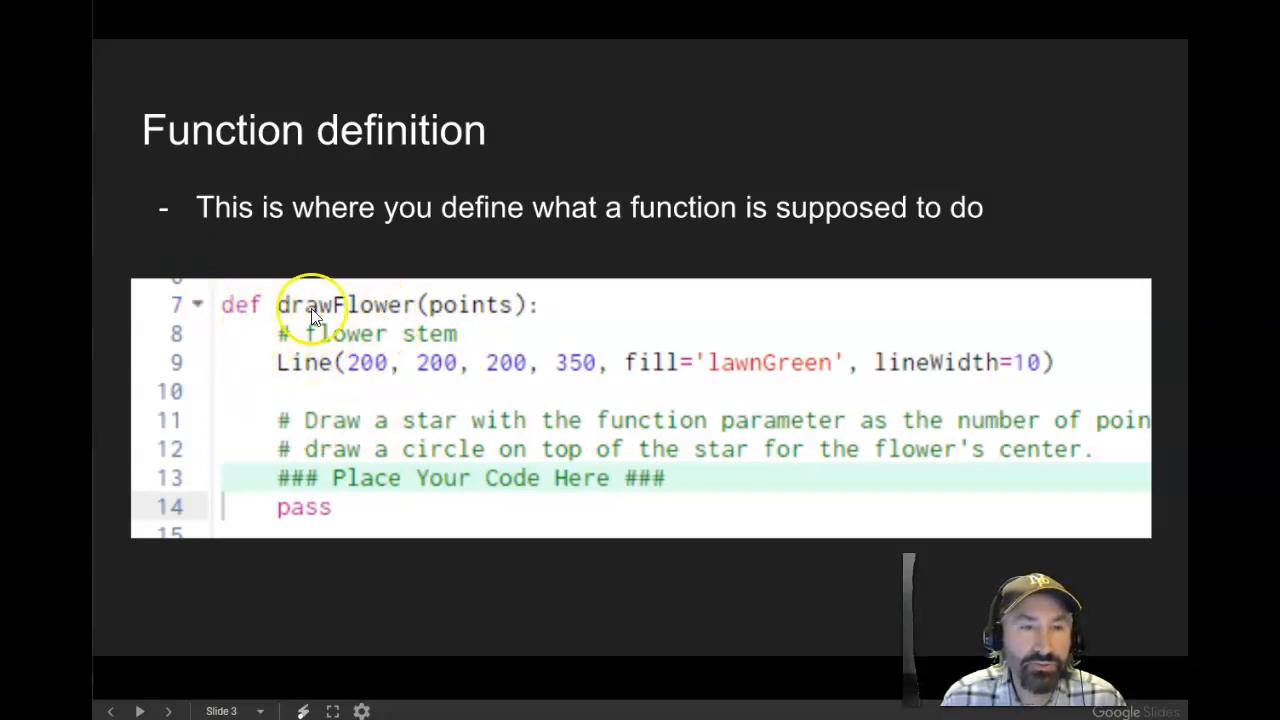
pyautogui.moveTo(262, 316)
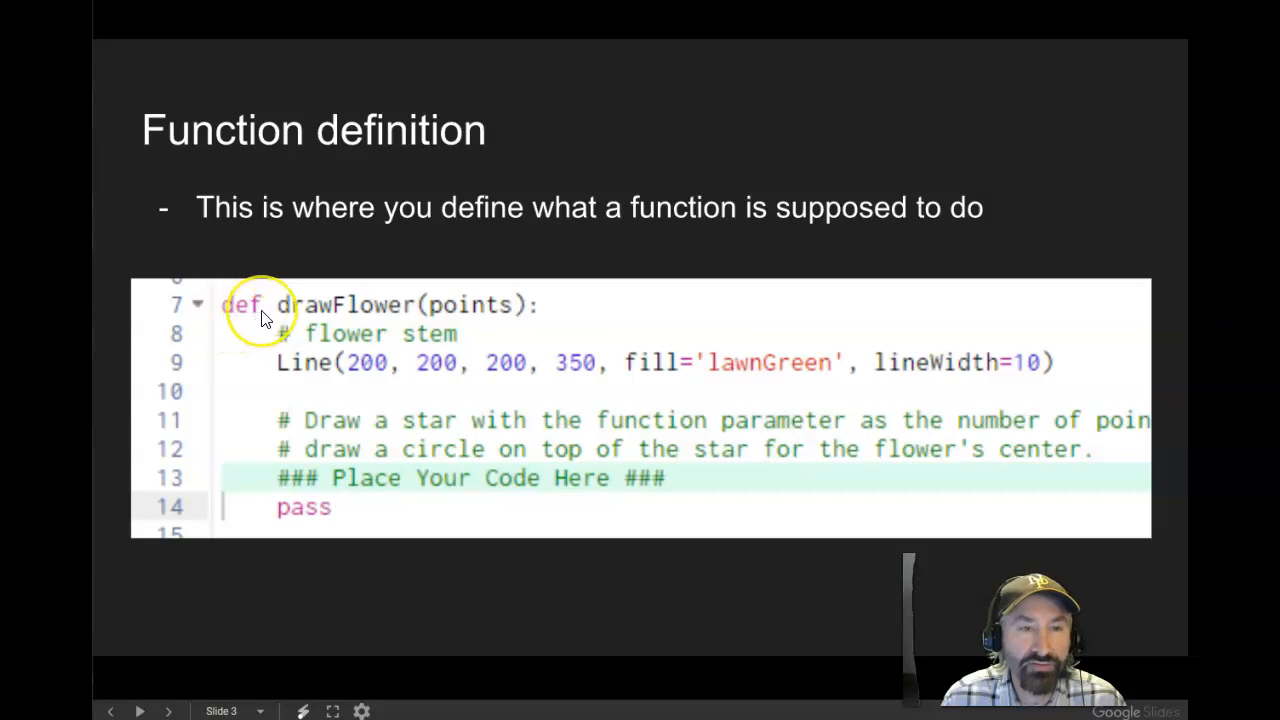
pyautogui.moveTo(284, 312)
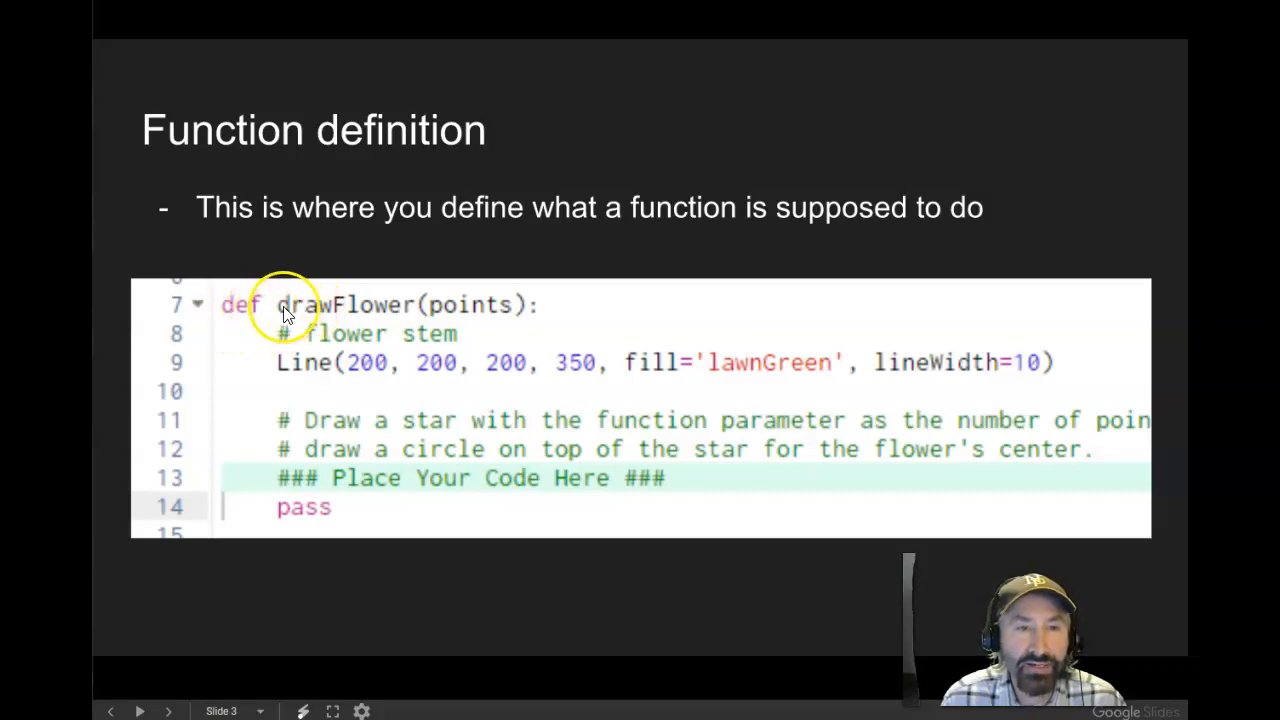
pyautogui.moveTo(440, 310)
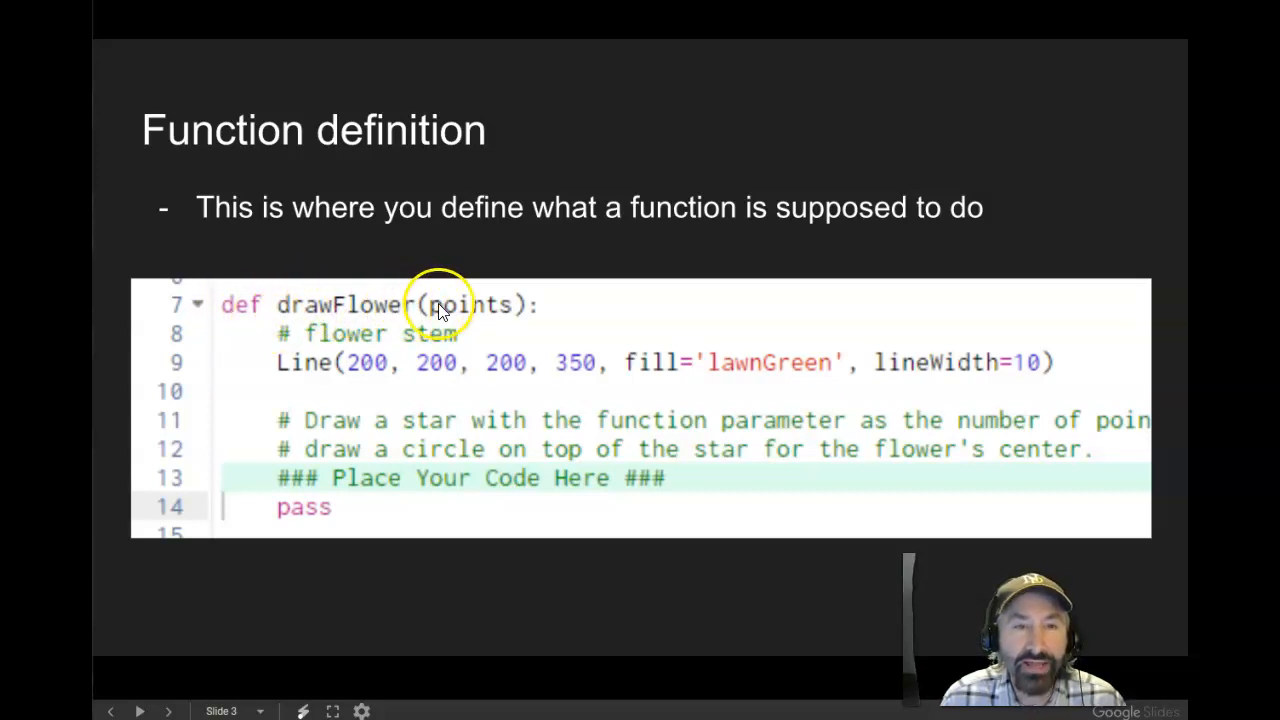
pyautogui.moveTo(516, 308)
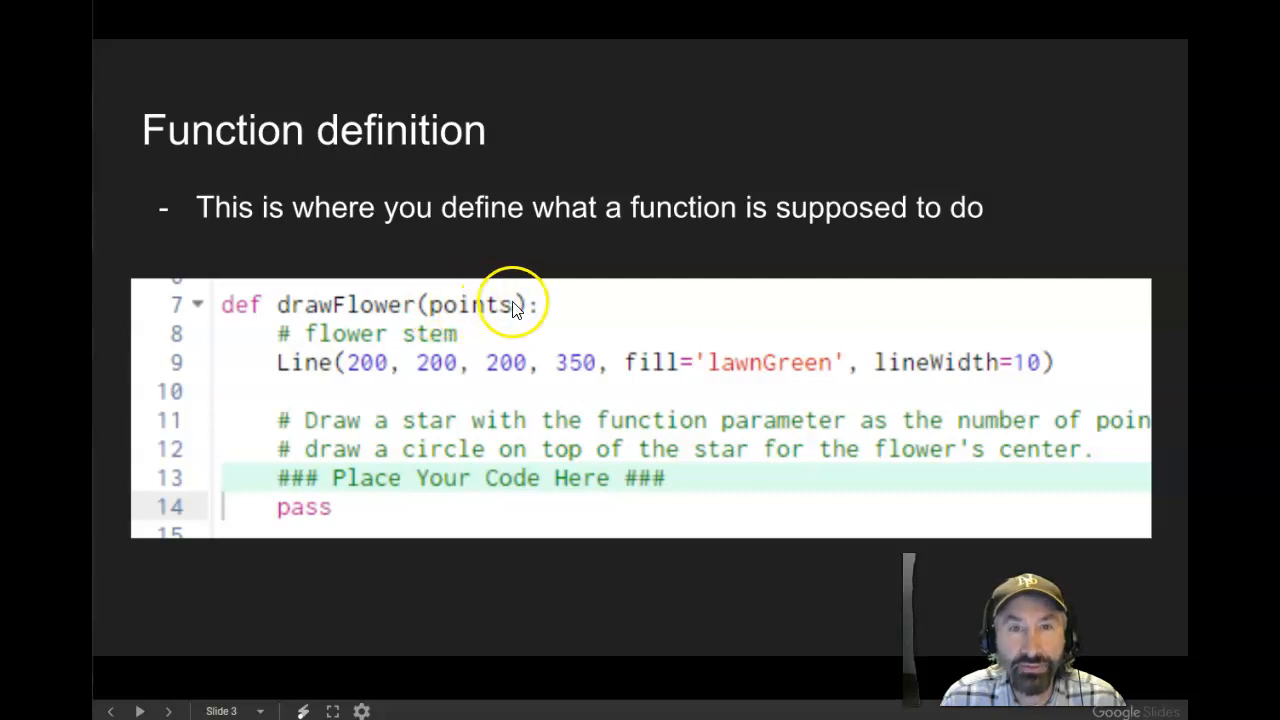
pyautogui.moveTo(430, 312)
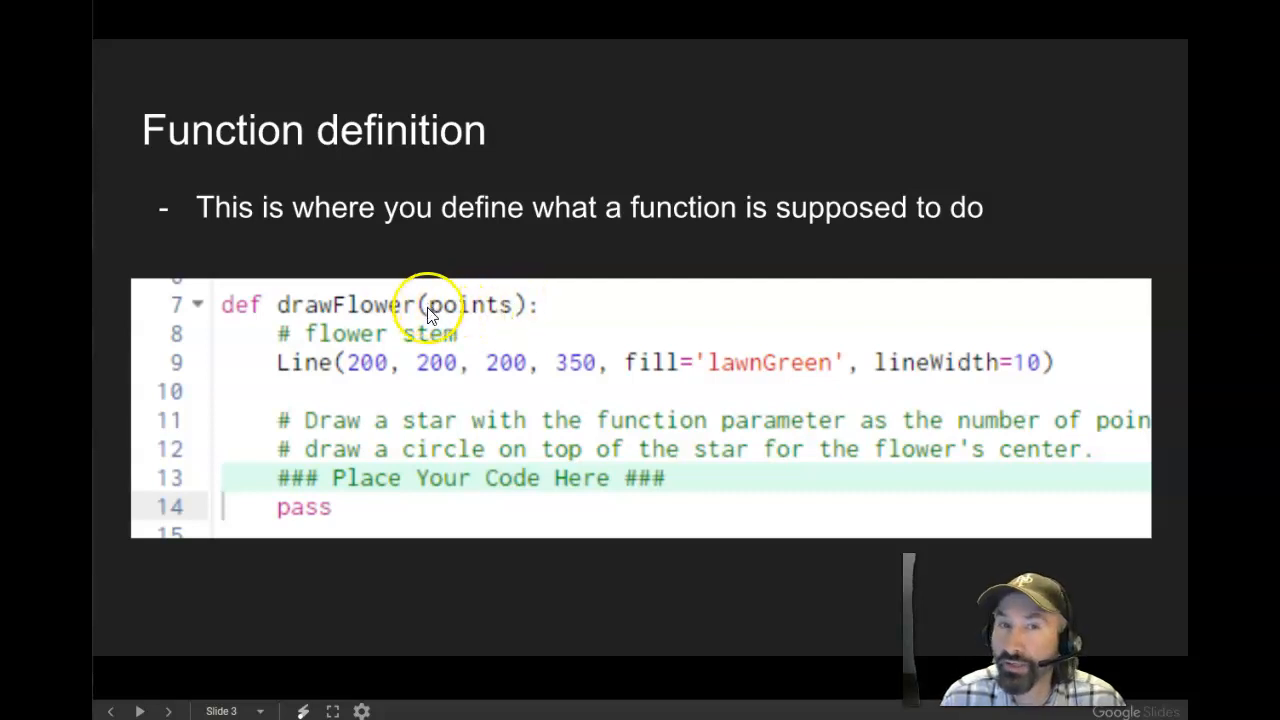
pyautogui.moveTo(478, 384)
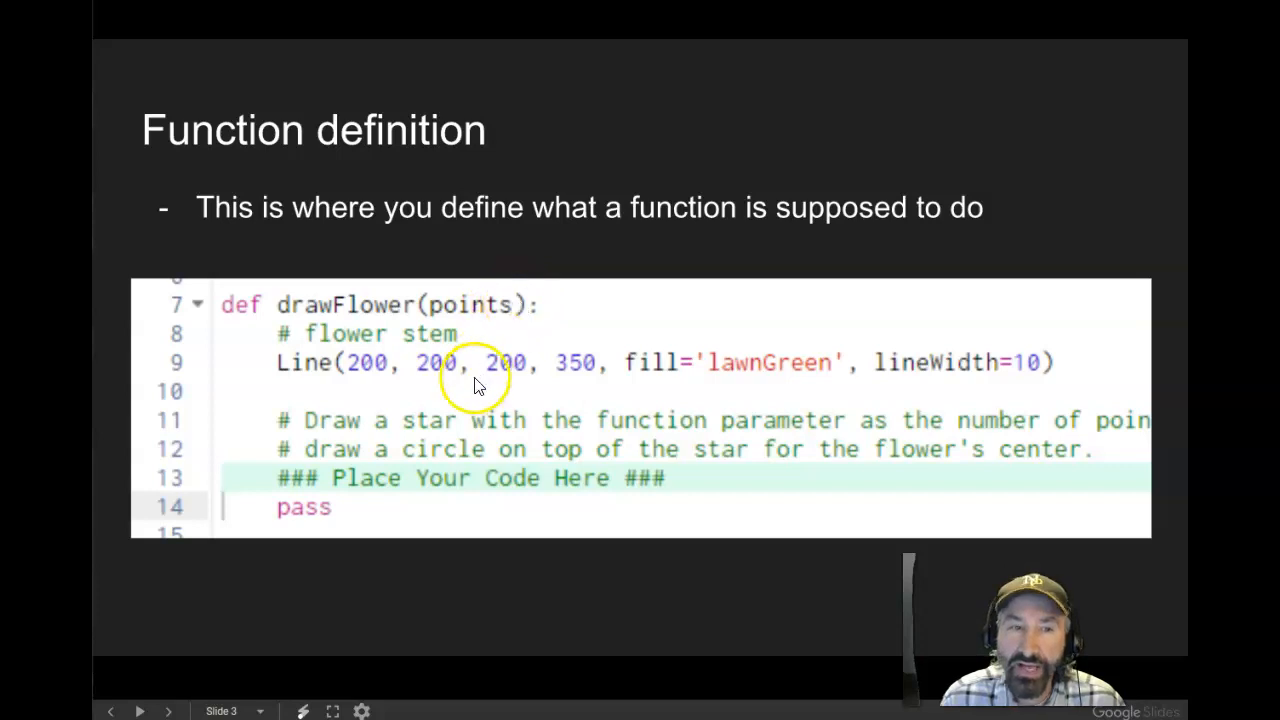
pyautogui.moveTo(324, 412)
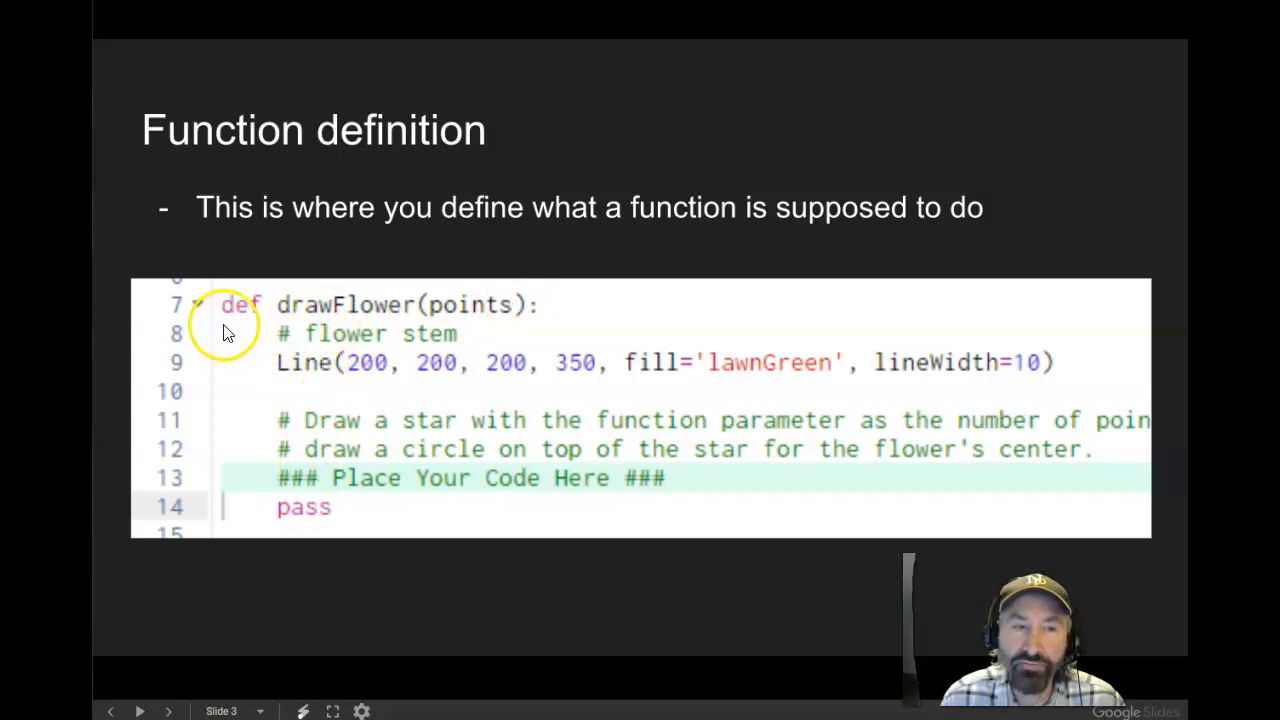
pyautogui.moveTo(972, 108)
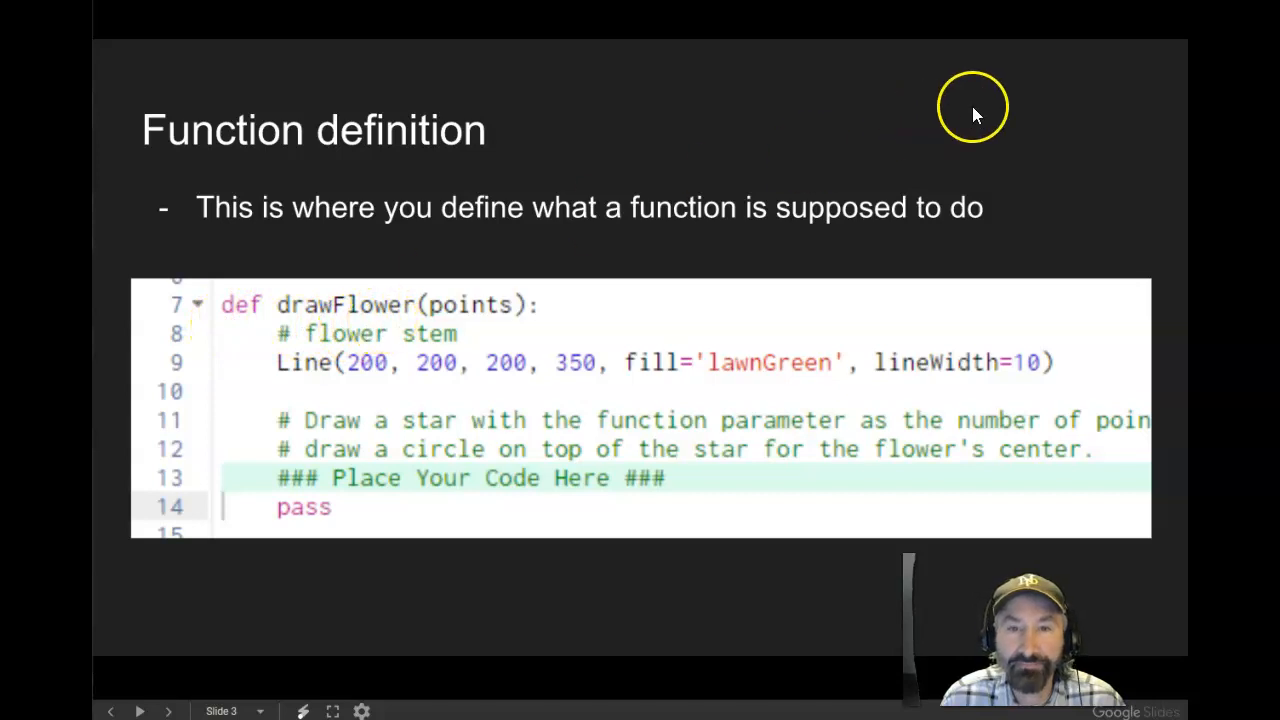
# - Show the Function call slide with its drawFlower(9) test case and magic-spell comparison
pyautogui.click(168, 712)
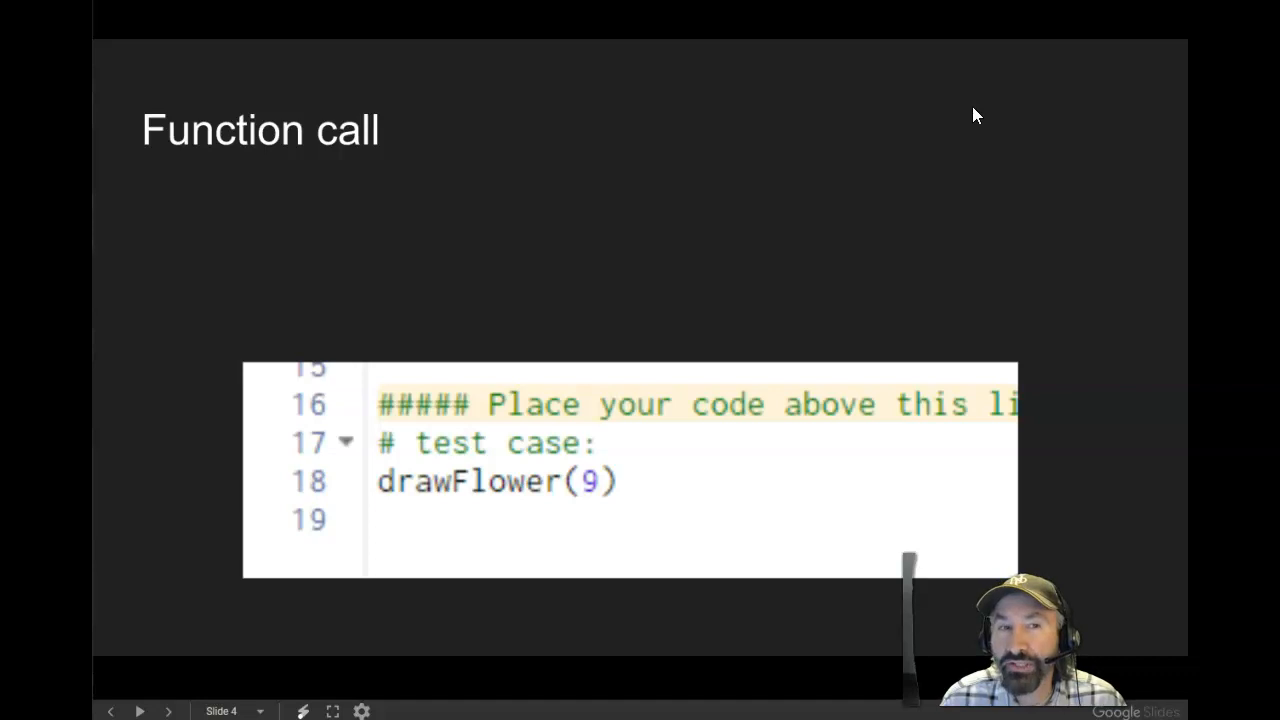
pyautogui.moveTo(976, 104)
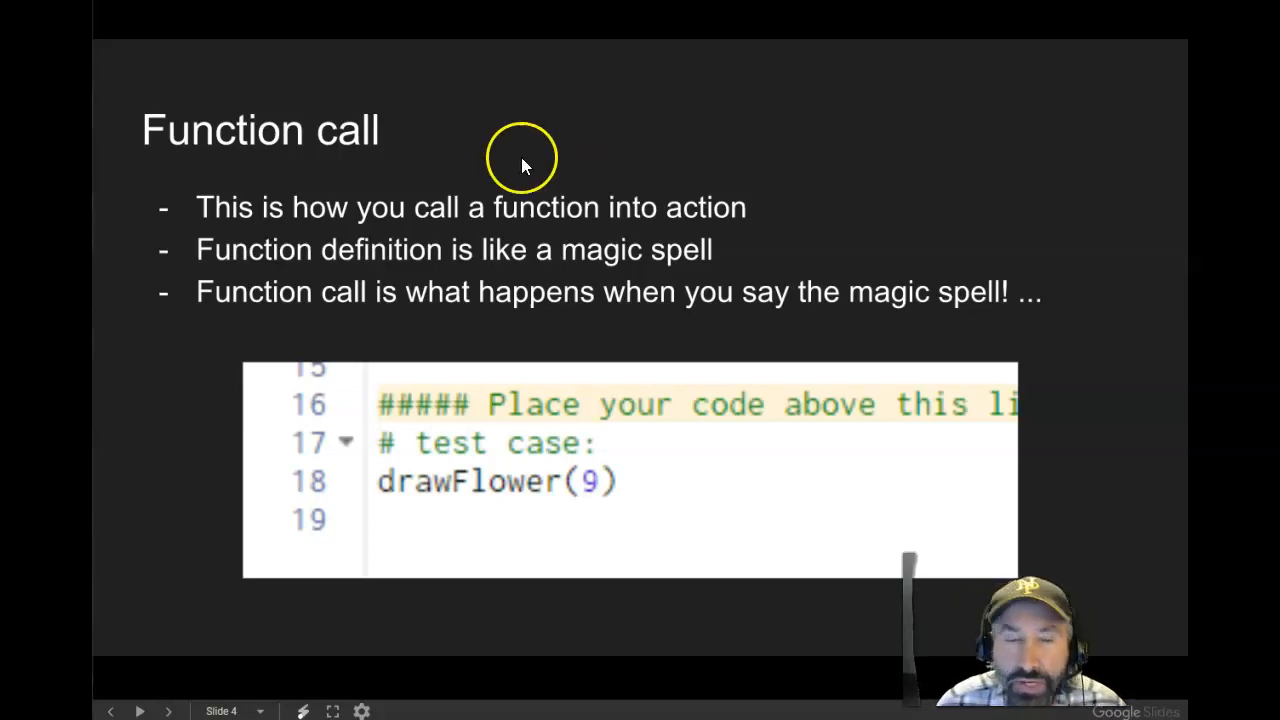
pyautogui.moveTo(590, 444)
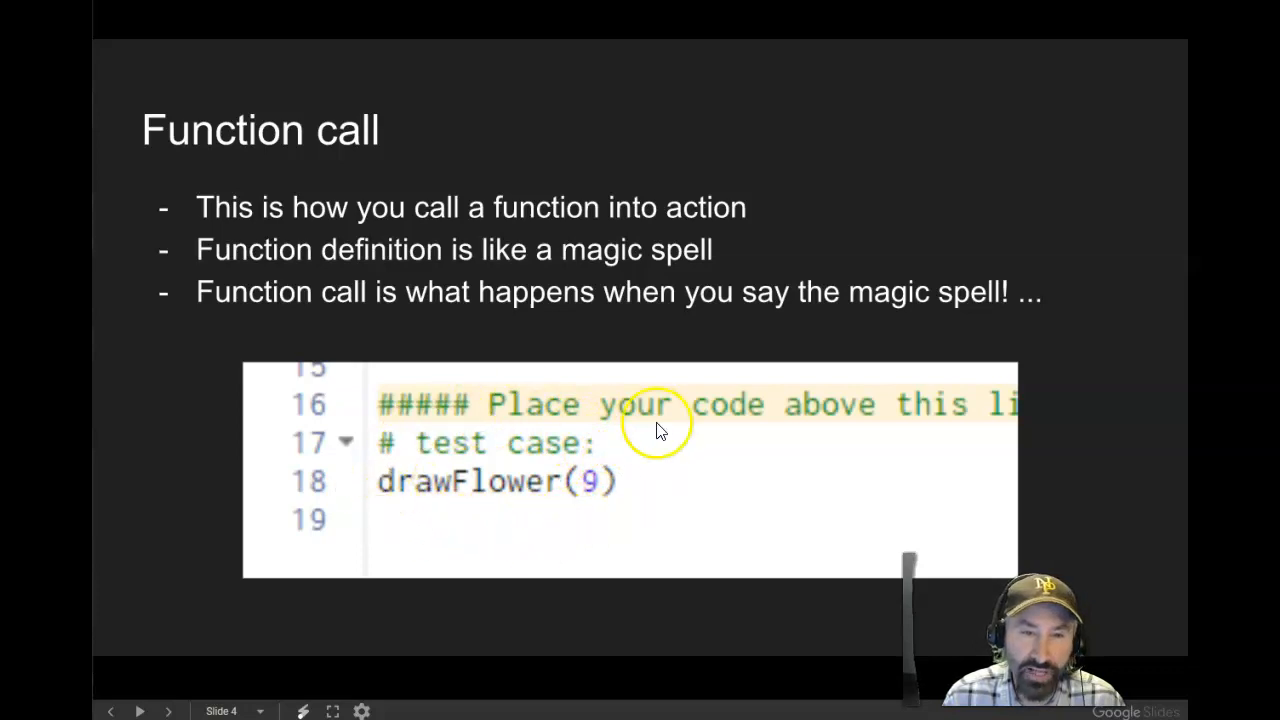
pyautogui.moveTo(672, 468)
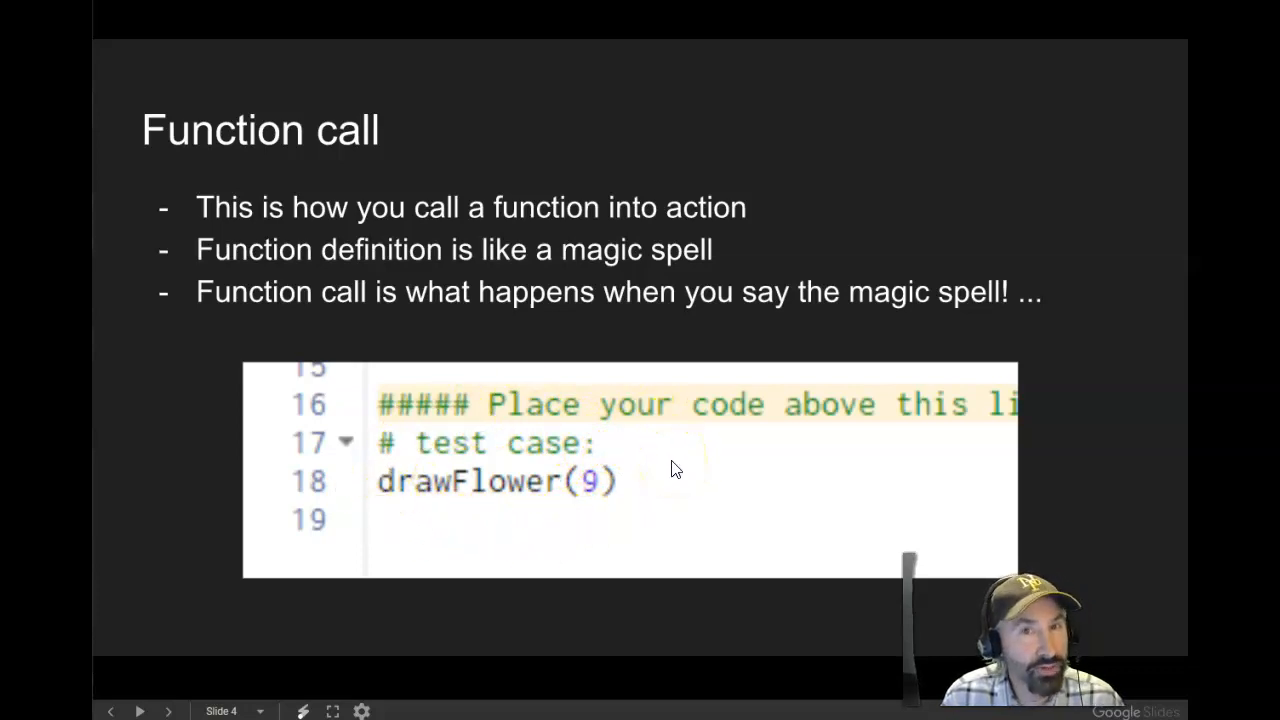
pyautogui.moveTo(390, 496)
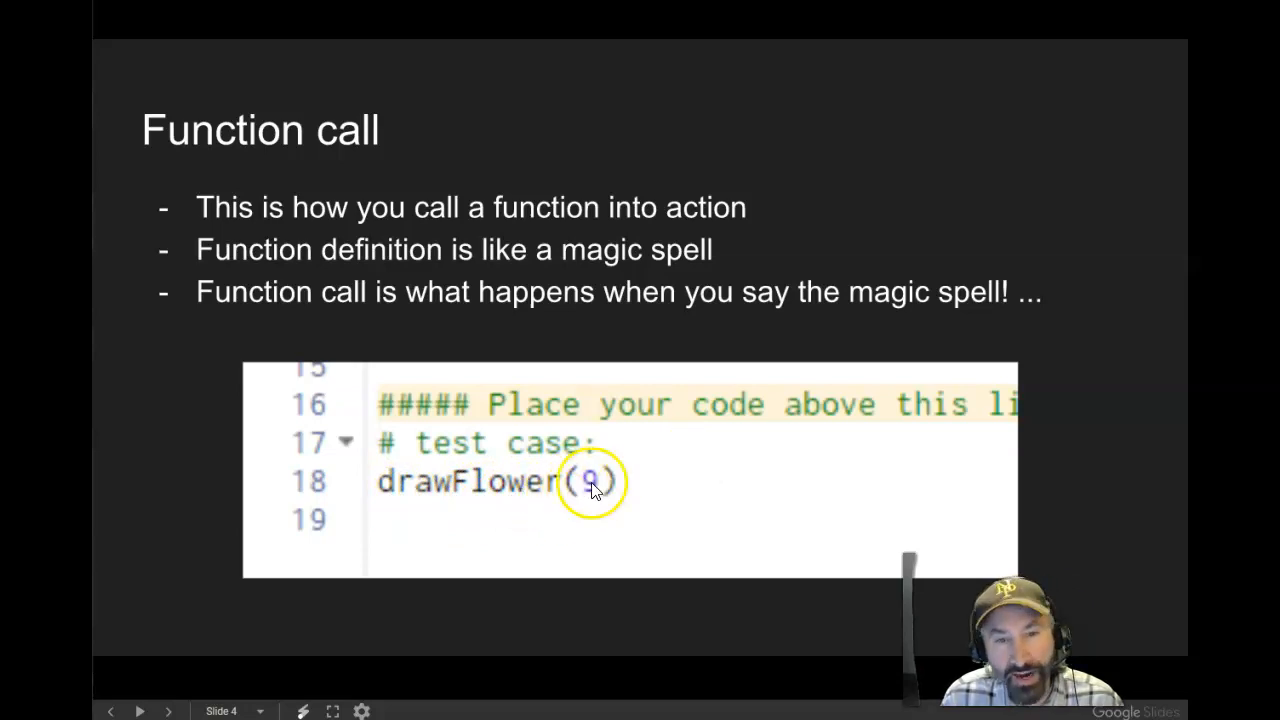
pyautogui.moveTo(736, 450)
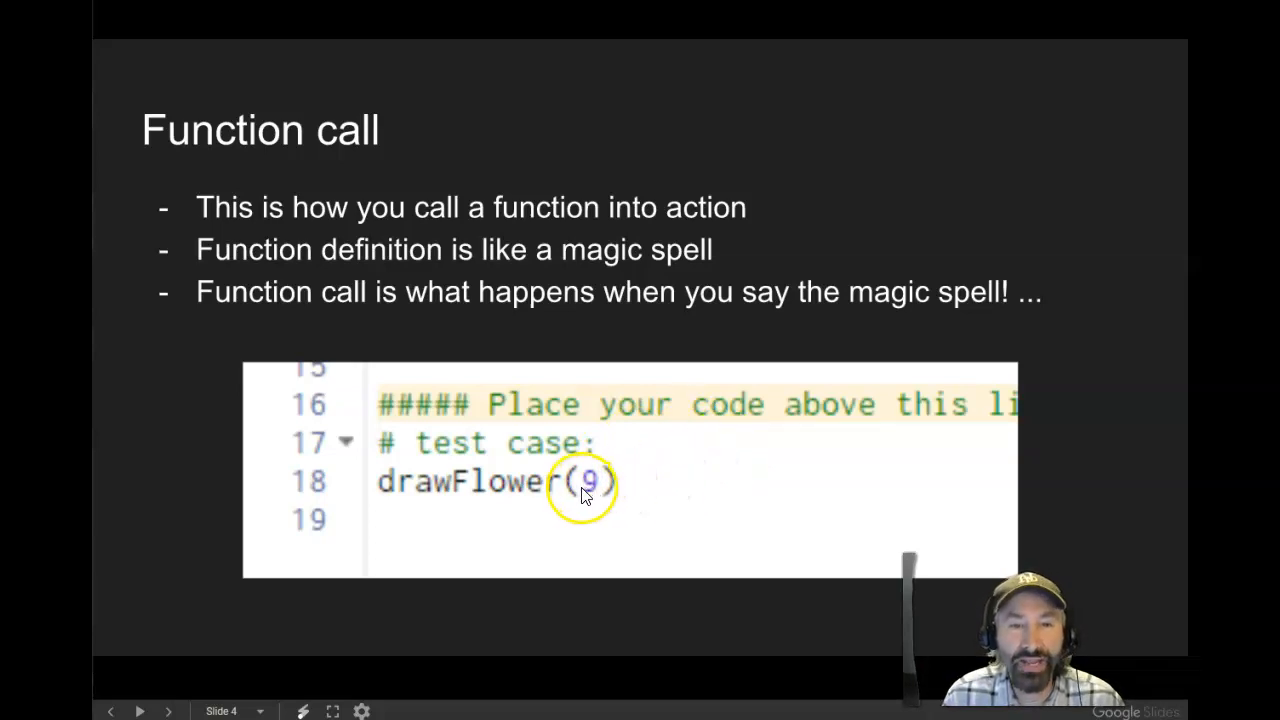
pyautogui.moveTo(770, 180)
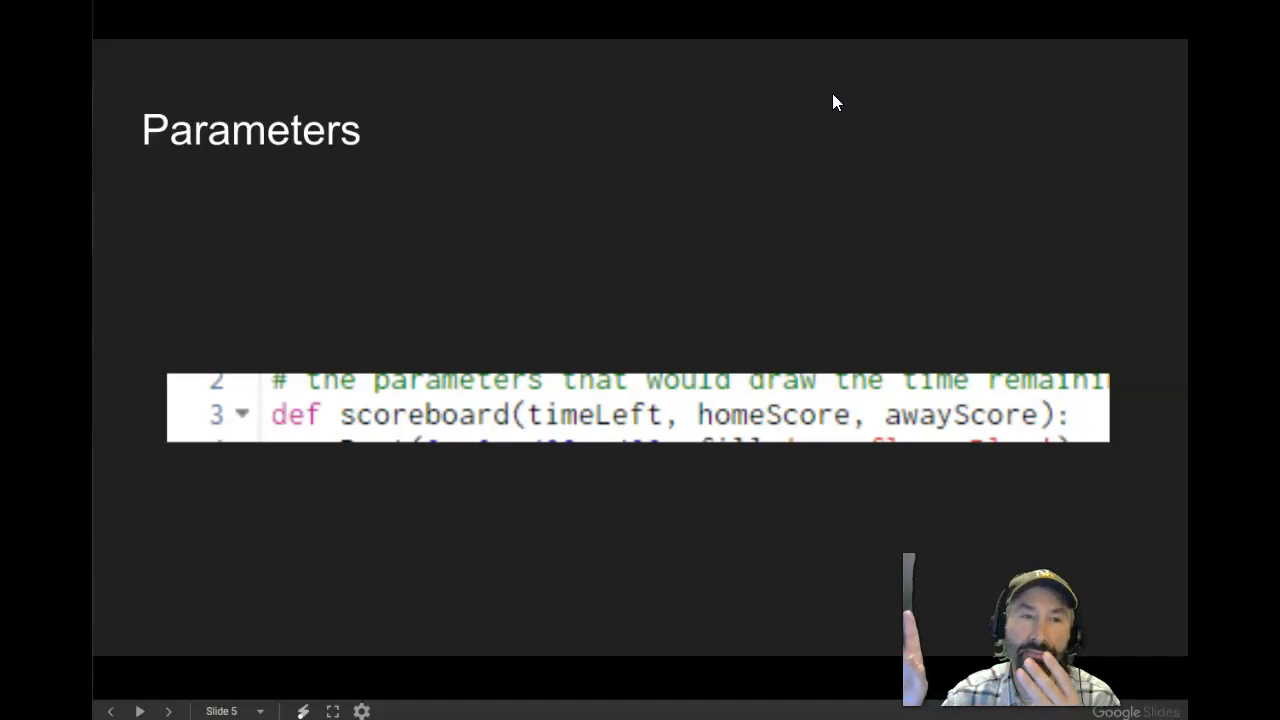
pyautogui.moveTo(356, 390)
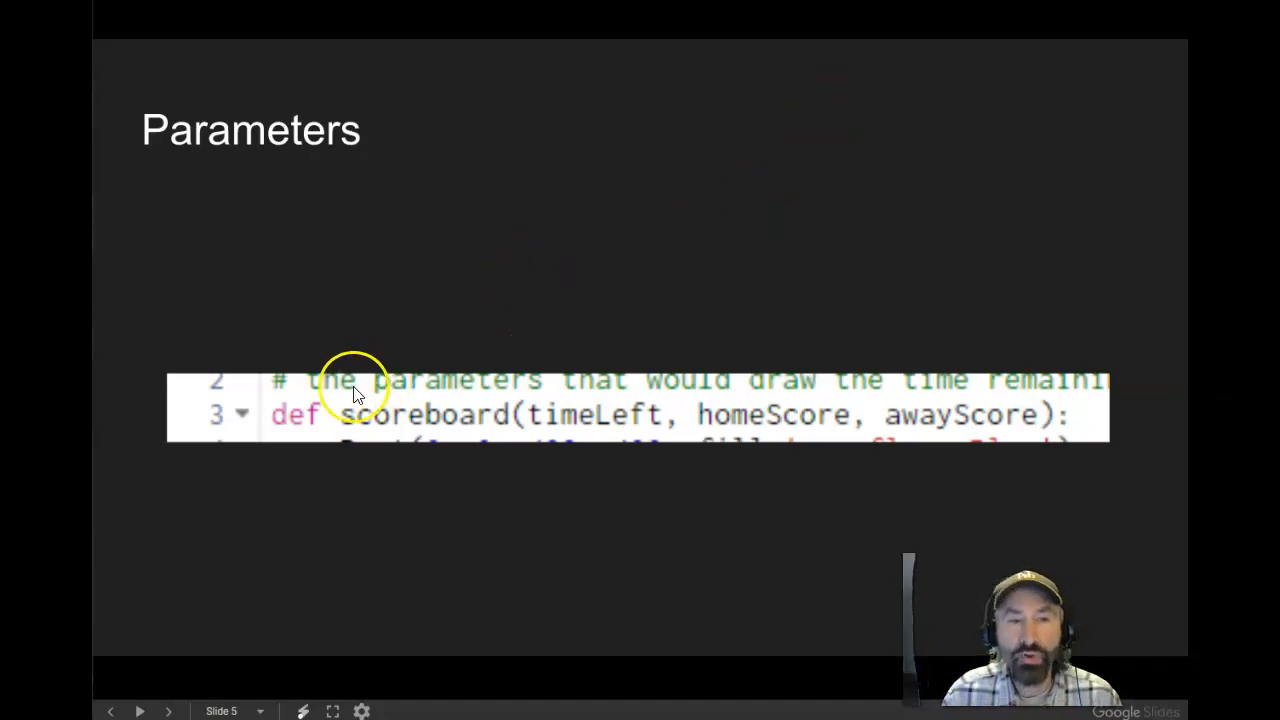
pyautogui.moveTo(284, 430)
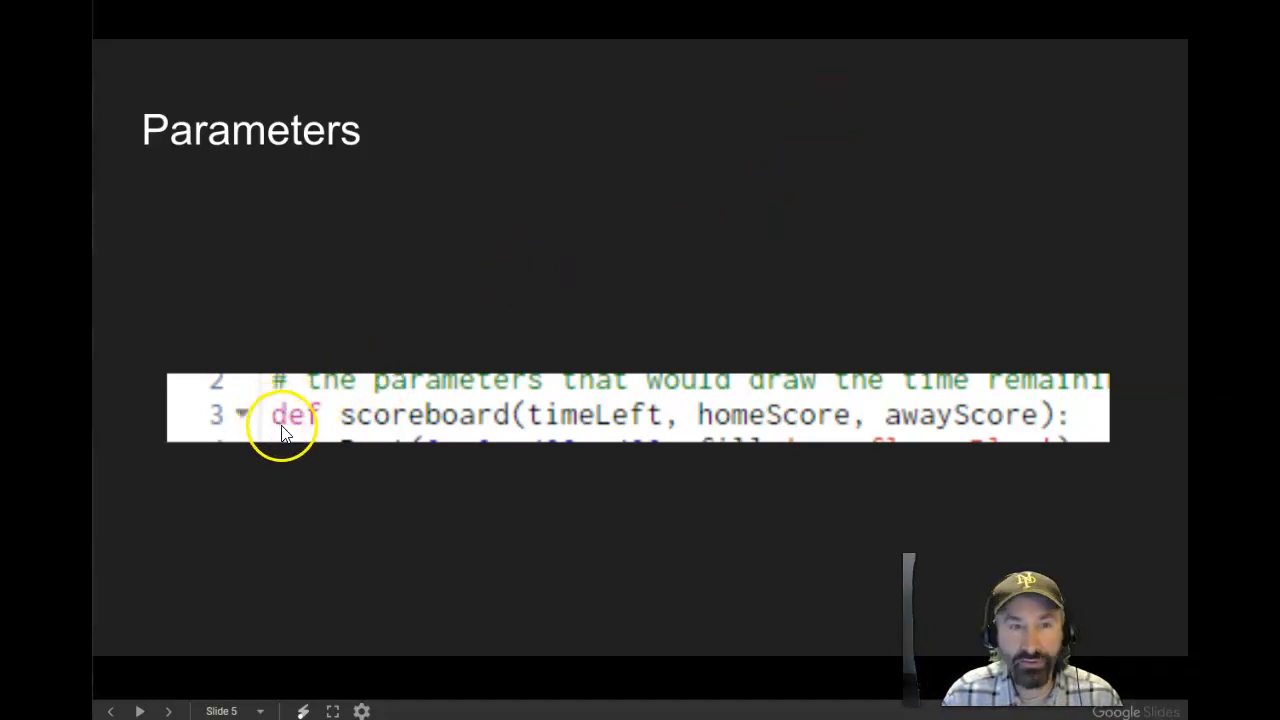
pyautogui.moveTo(292, 418)
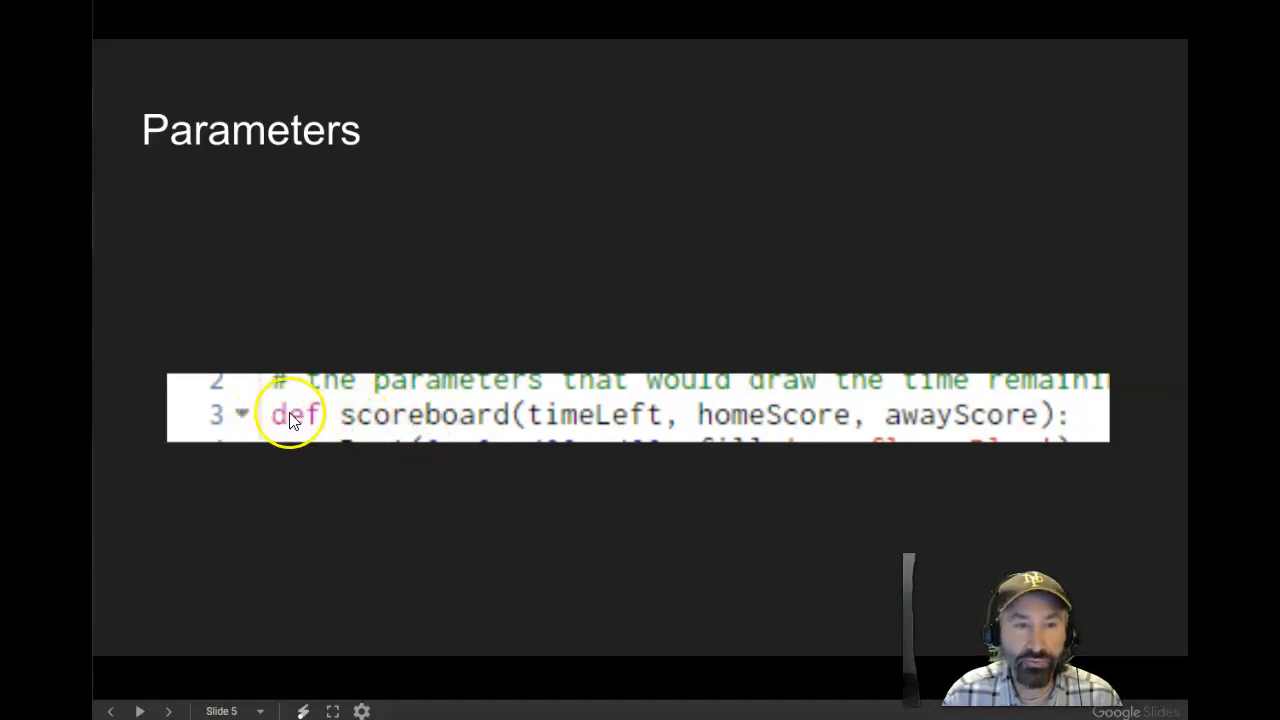
pyautogui.moveTo(500, 418)
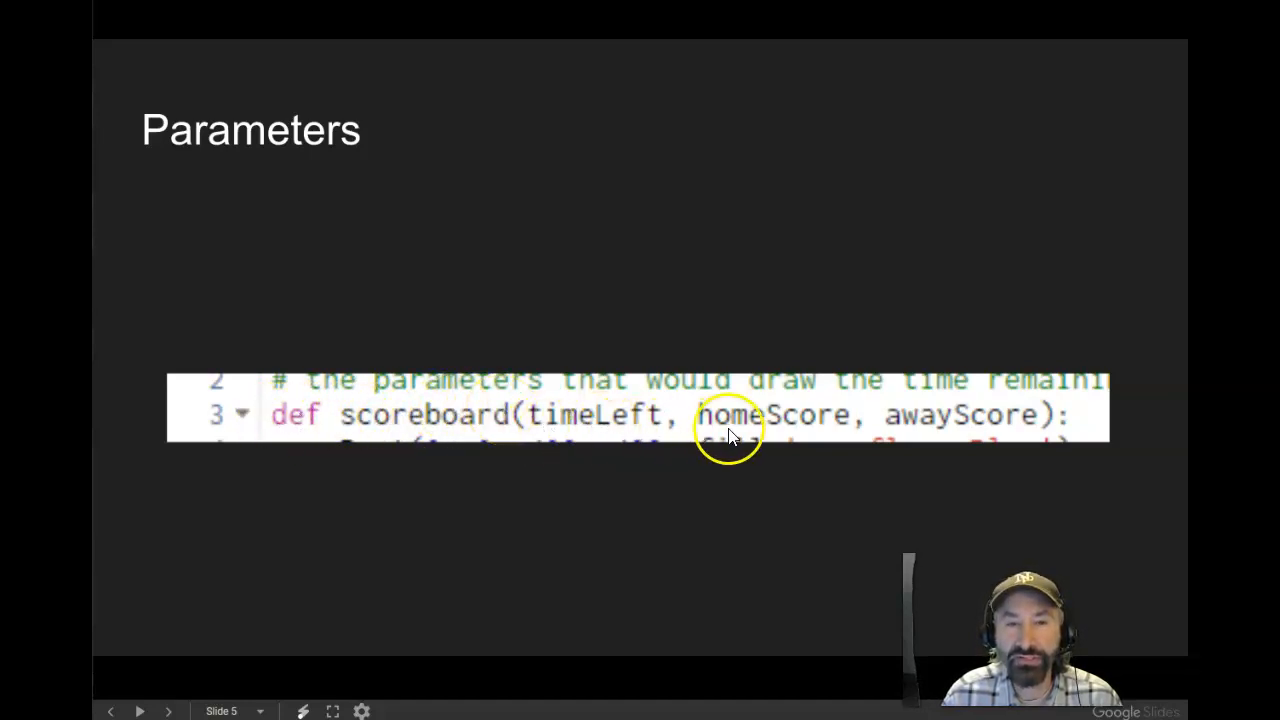
pyautogui.moveTo(1004, 370)
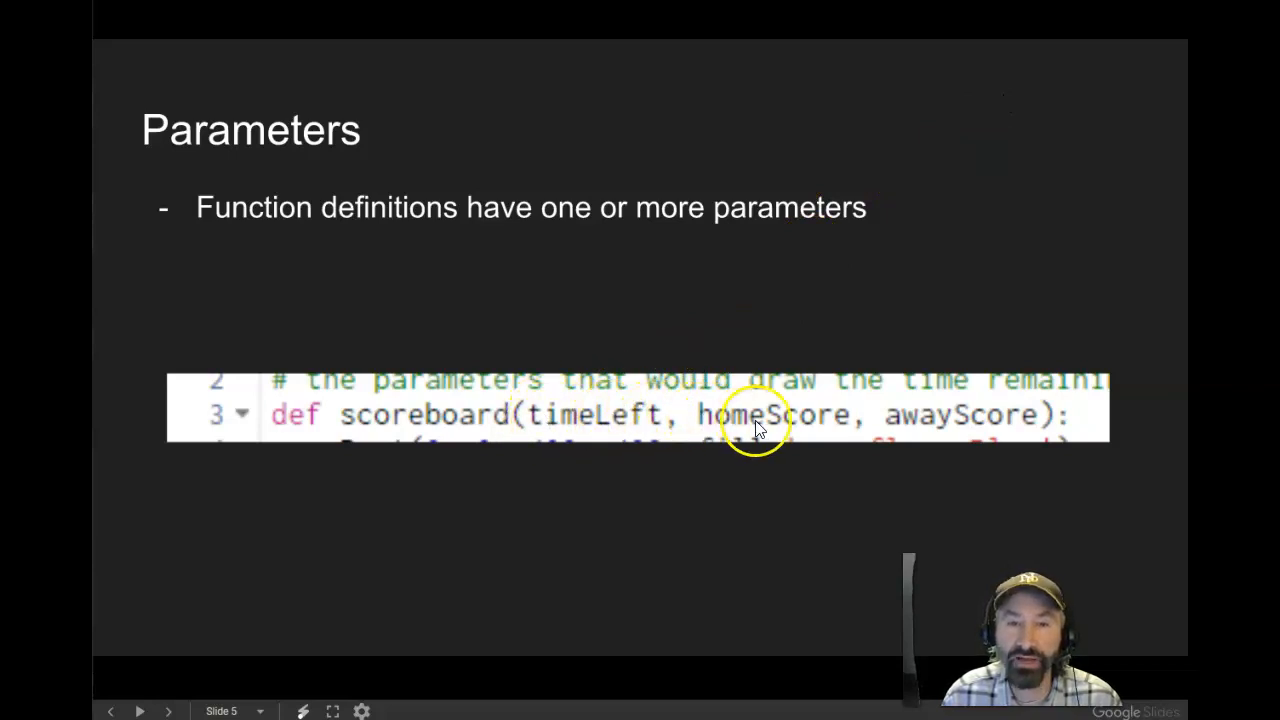
pyautogui.moveTo(980, 130)
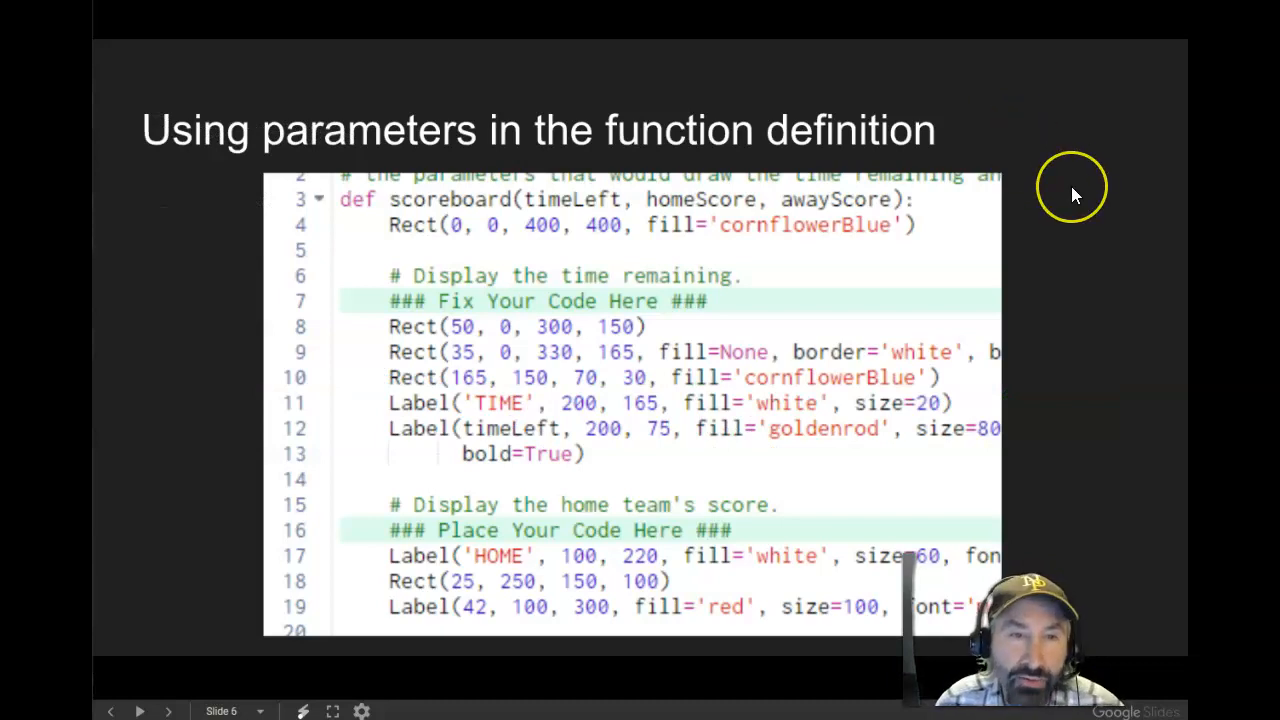
pyautogui.moveTo(1076, 196)
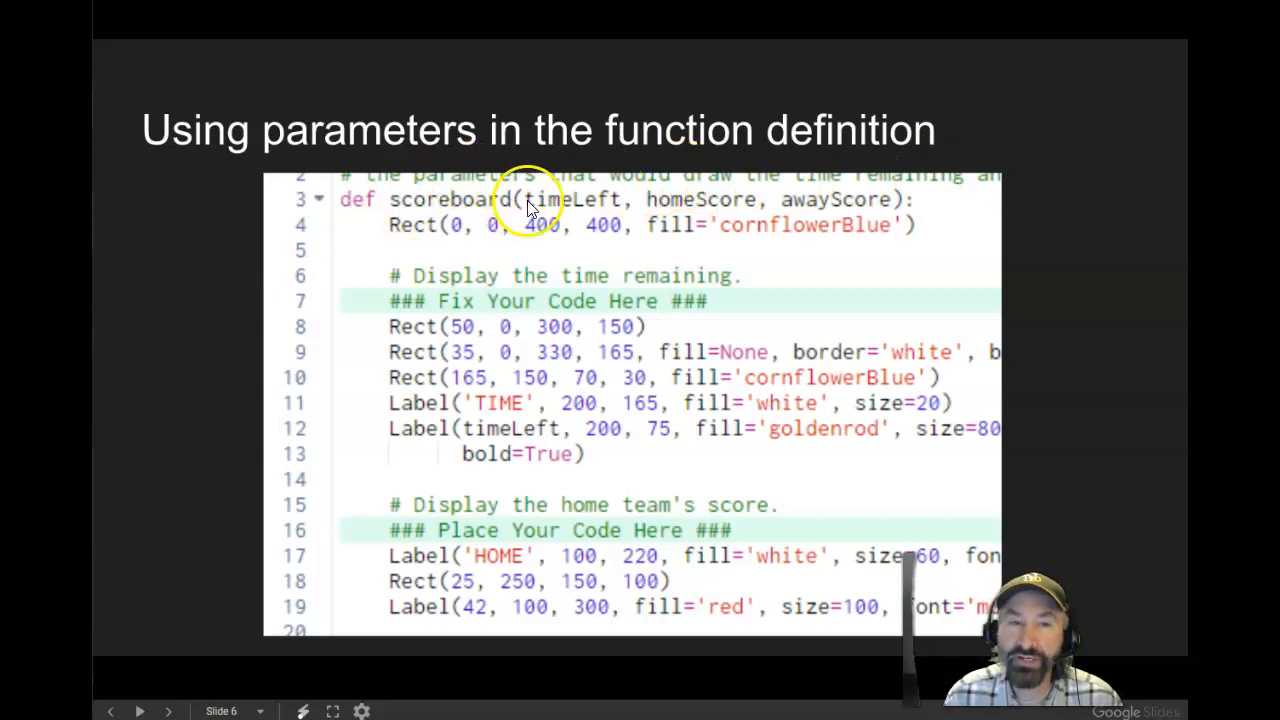
pyautogui.moveTo(890, 200)
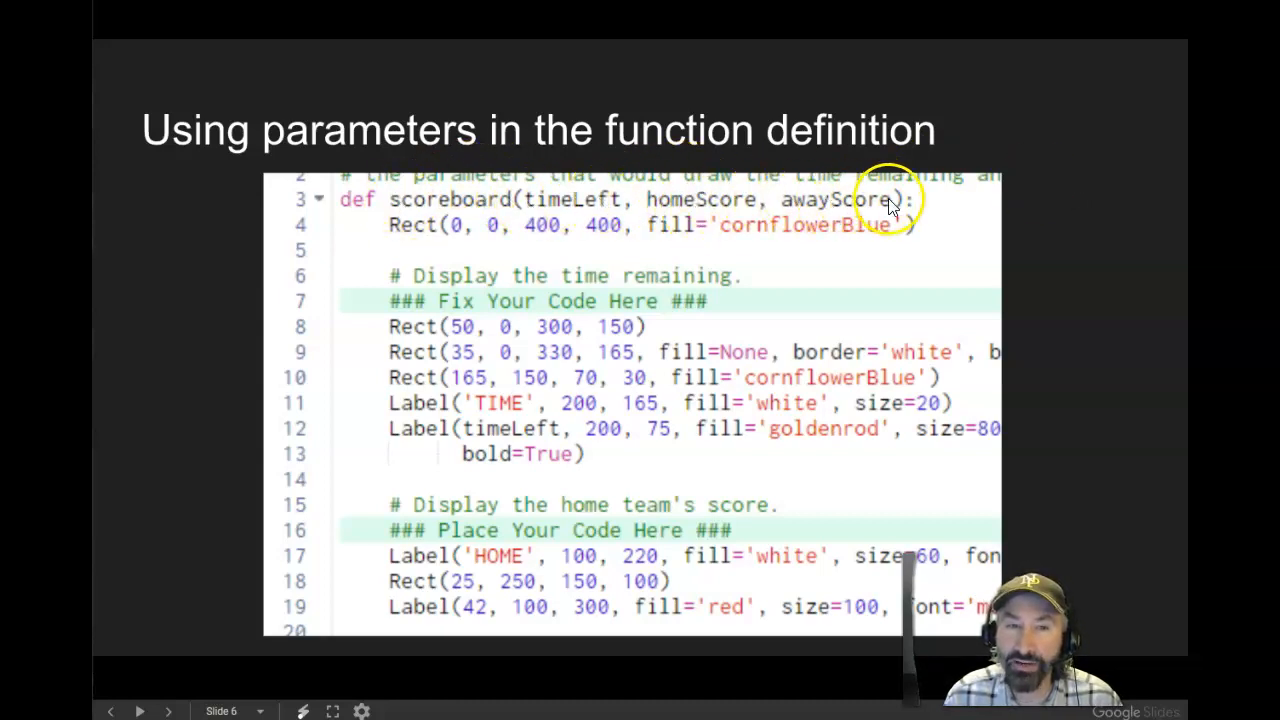
pyautogui.moveTo(660, 220)
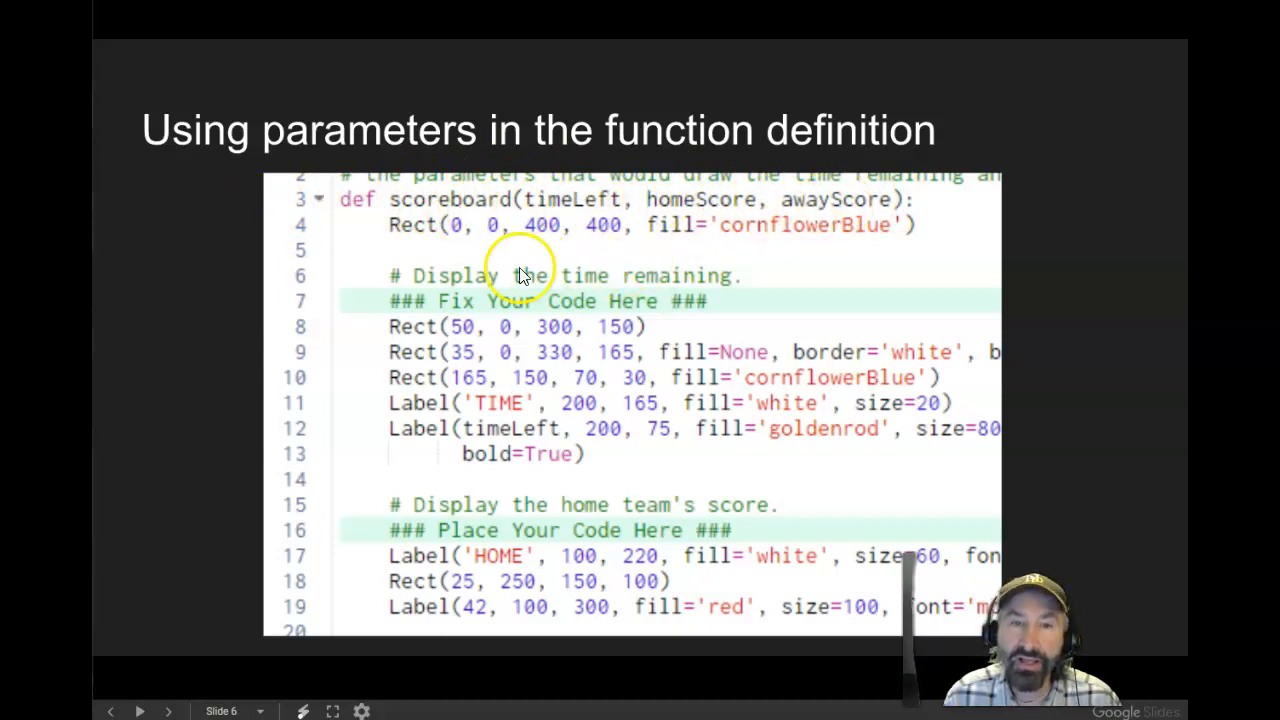
pyautogui.moveTo(428, 500)
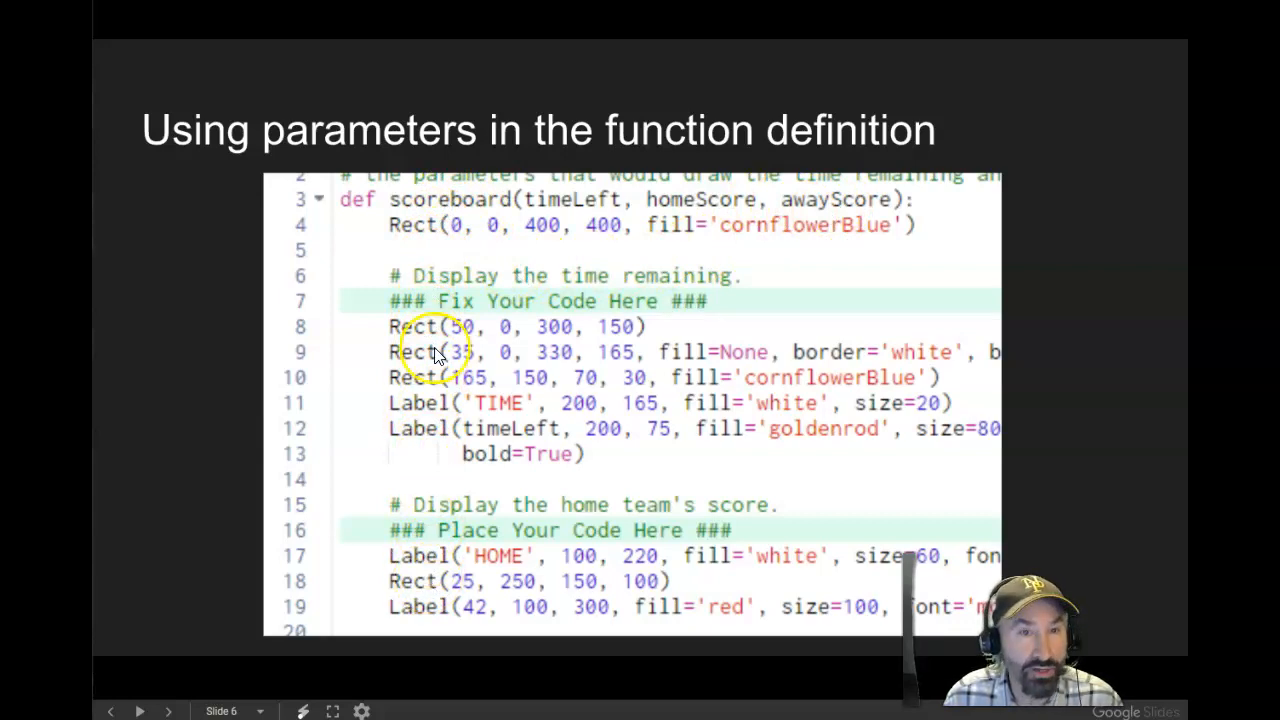
pyautogui.moveTo(444, 580)
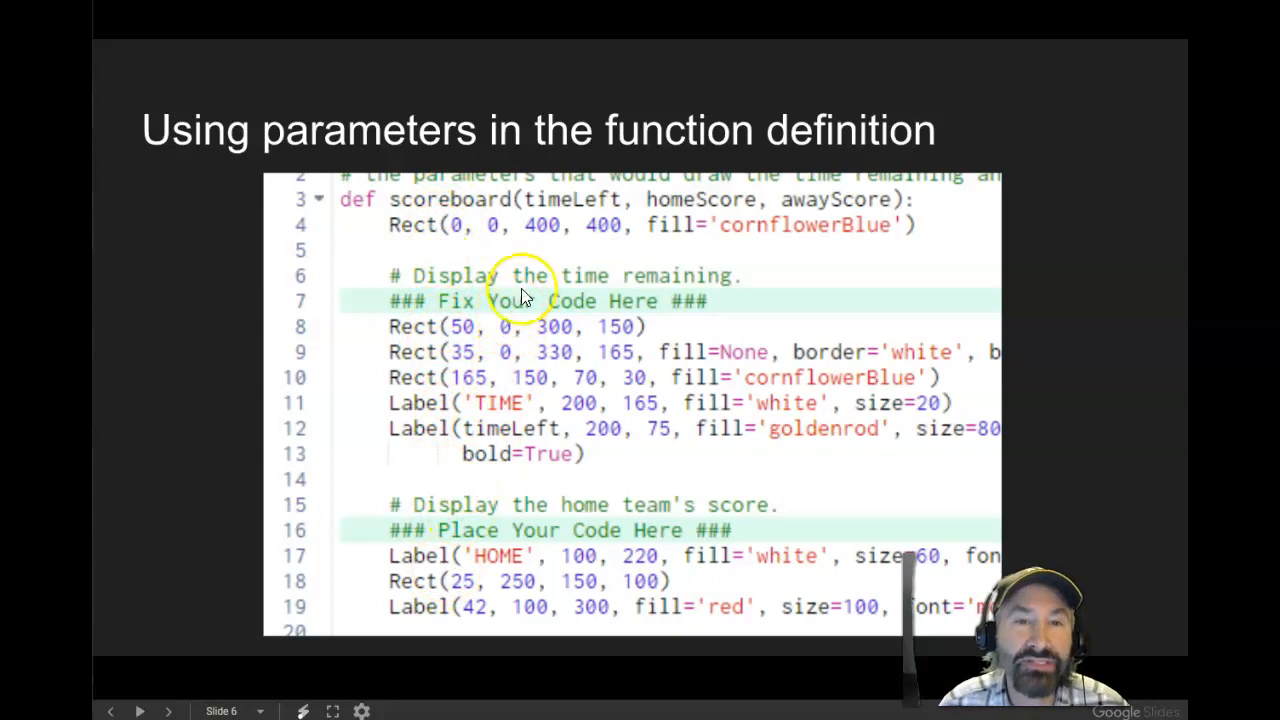
pyautogui.moveTo(516, 320)
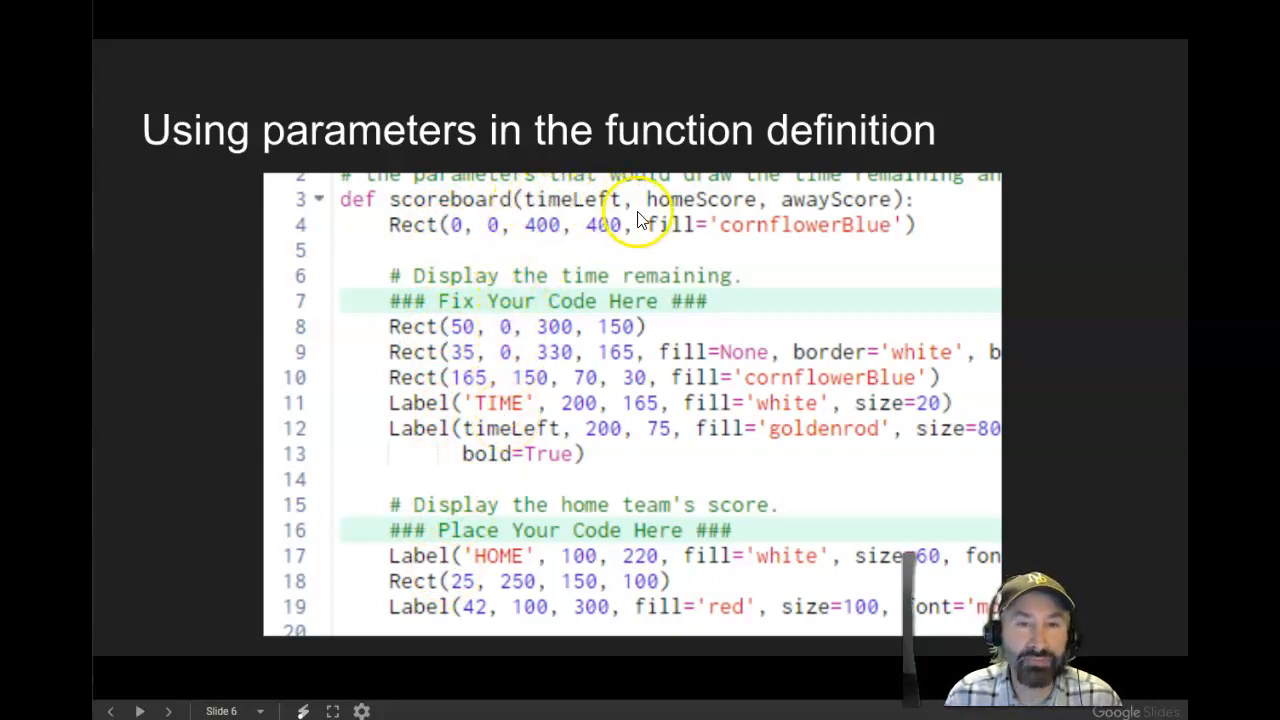
pyautogui.moveTo(924, 220)
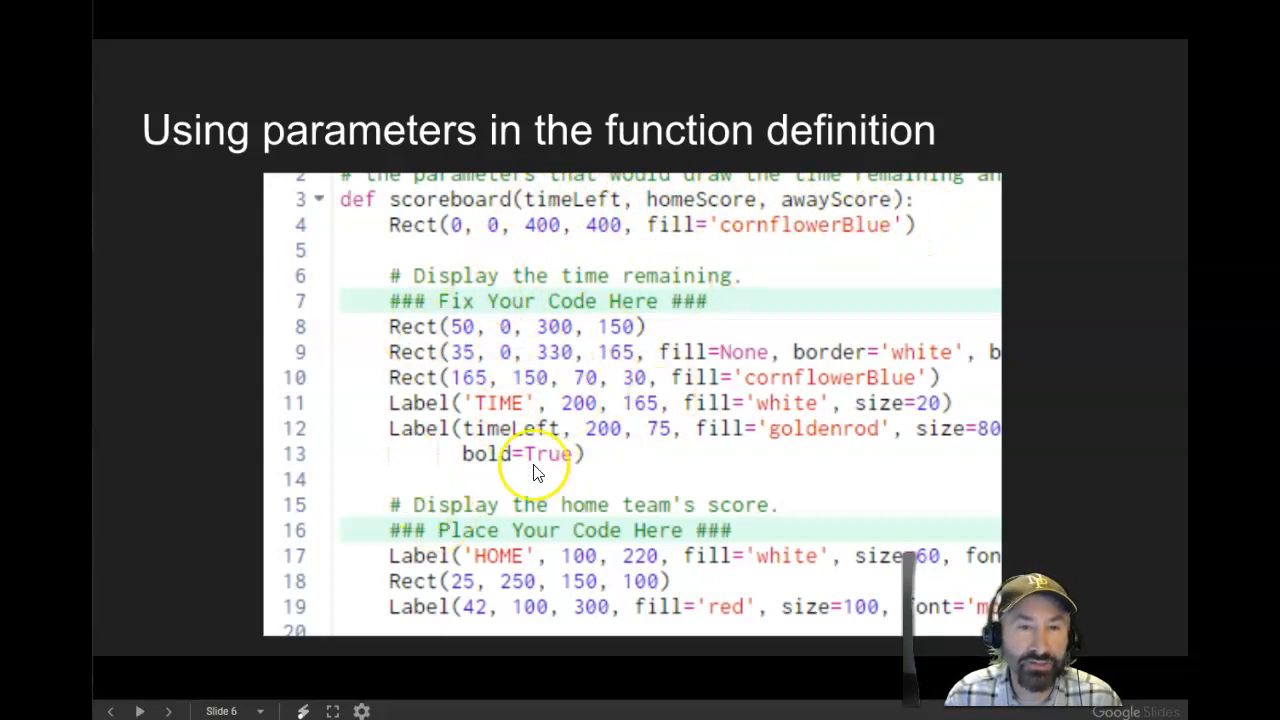
pyautogui.moveTo(490, 440)
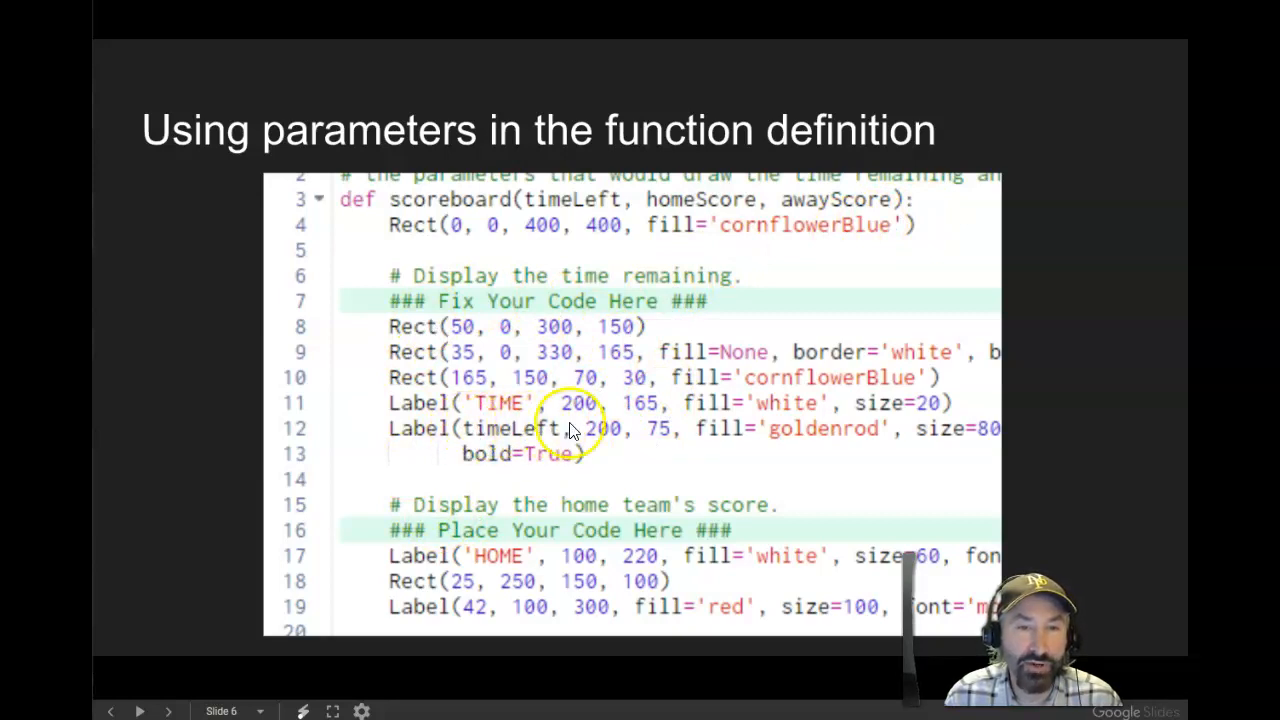
pyautogui.moveTo(484, 436)
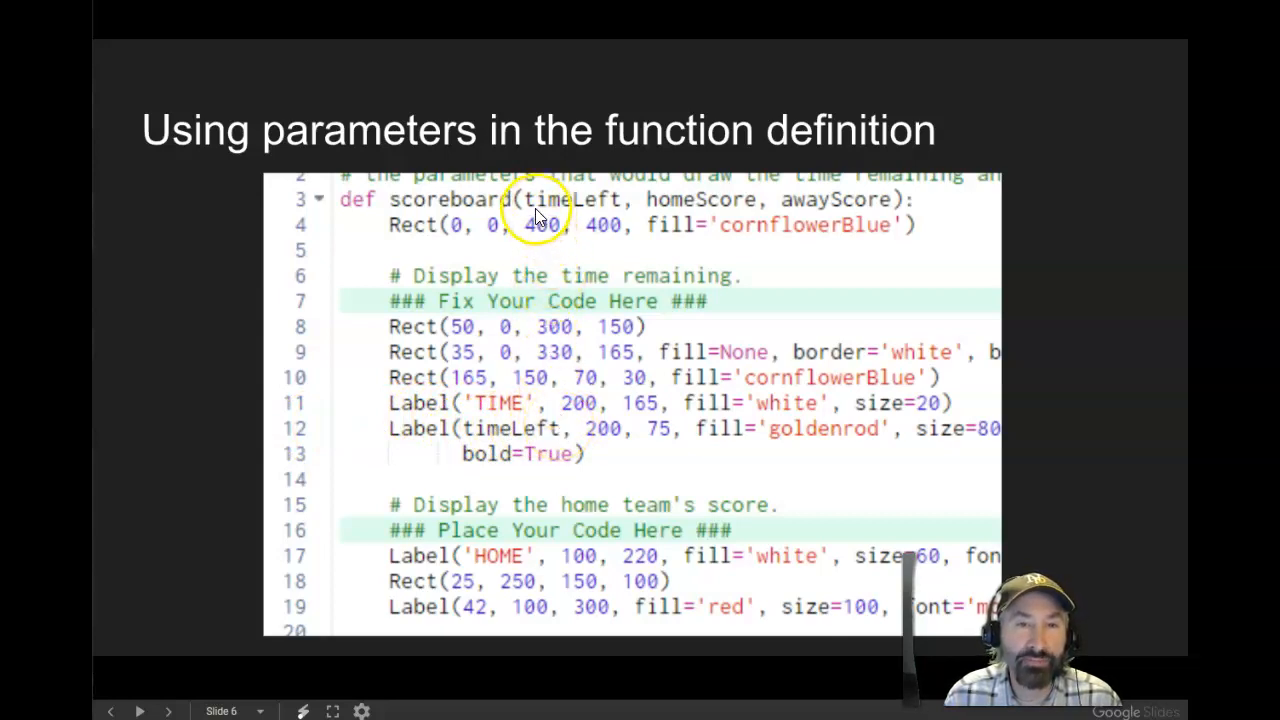
pyautogui.moveTo(612, 292)
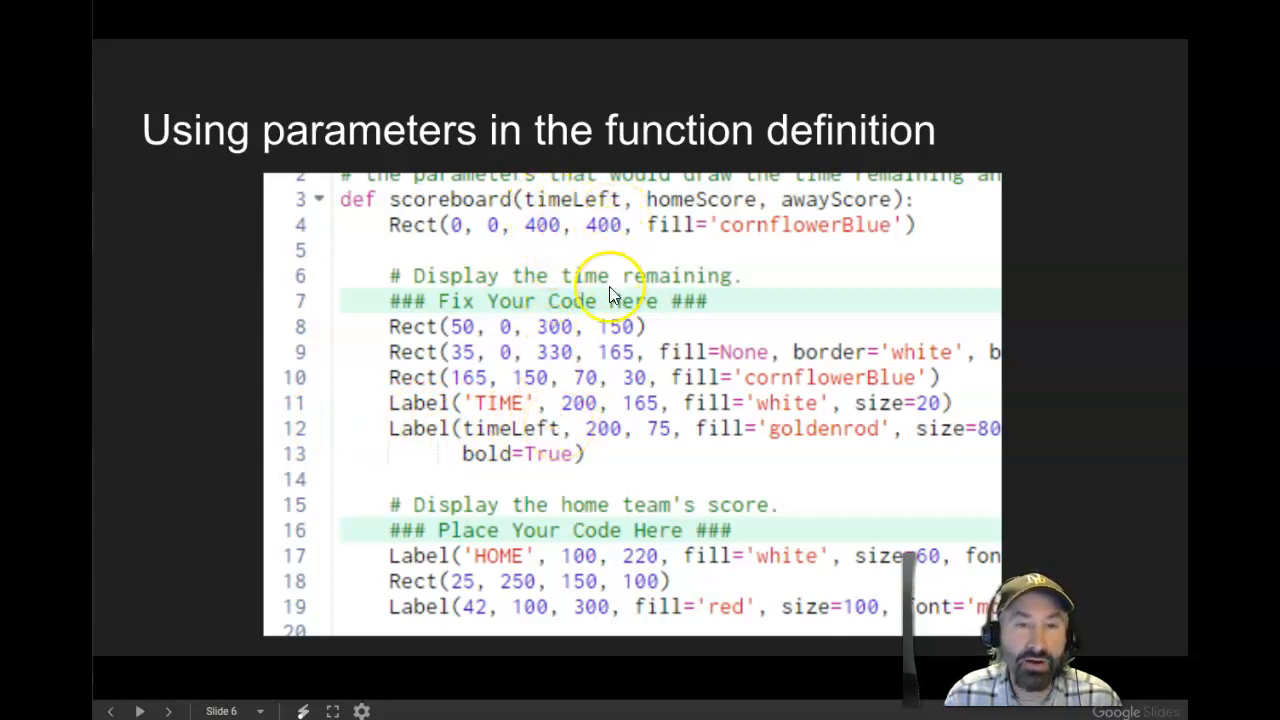
pyautogui.moveTo(324, 390)
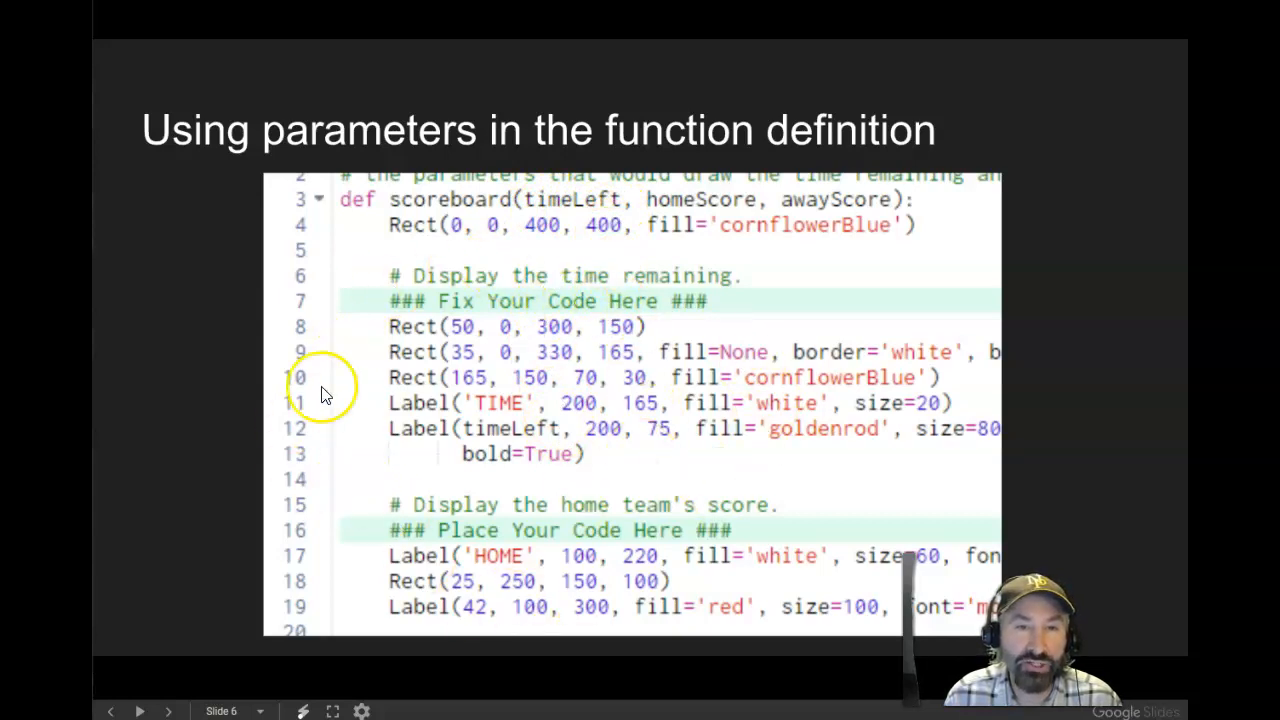
pyautogui.moveTo(590, 210)
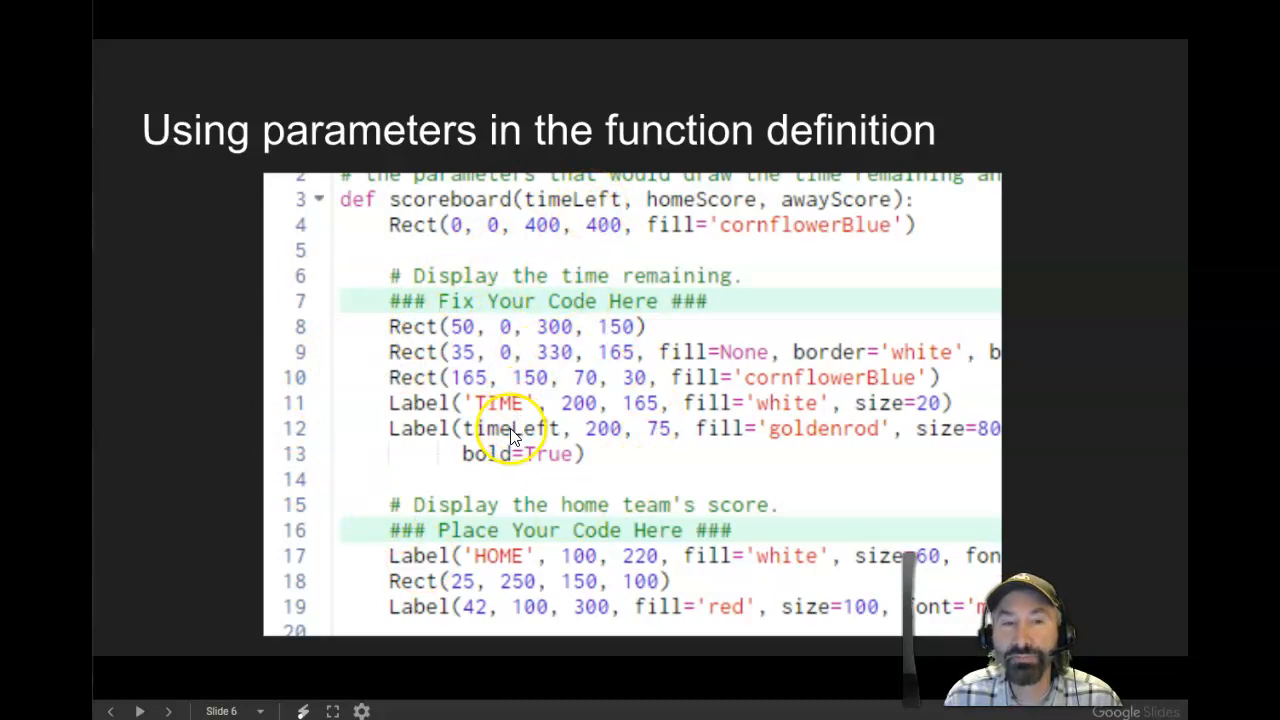
pyautogui.moveTo(640, 440)
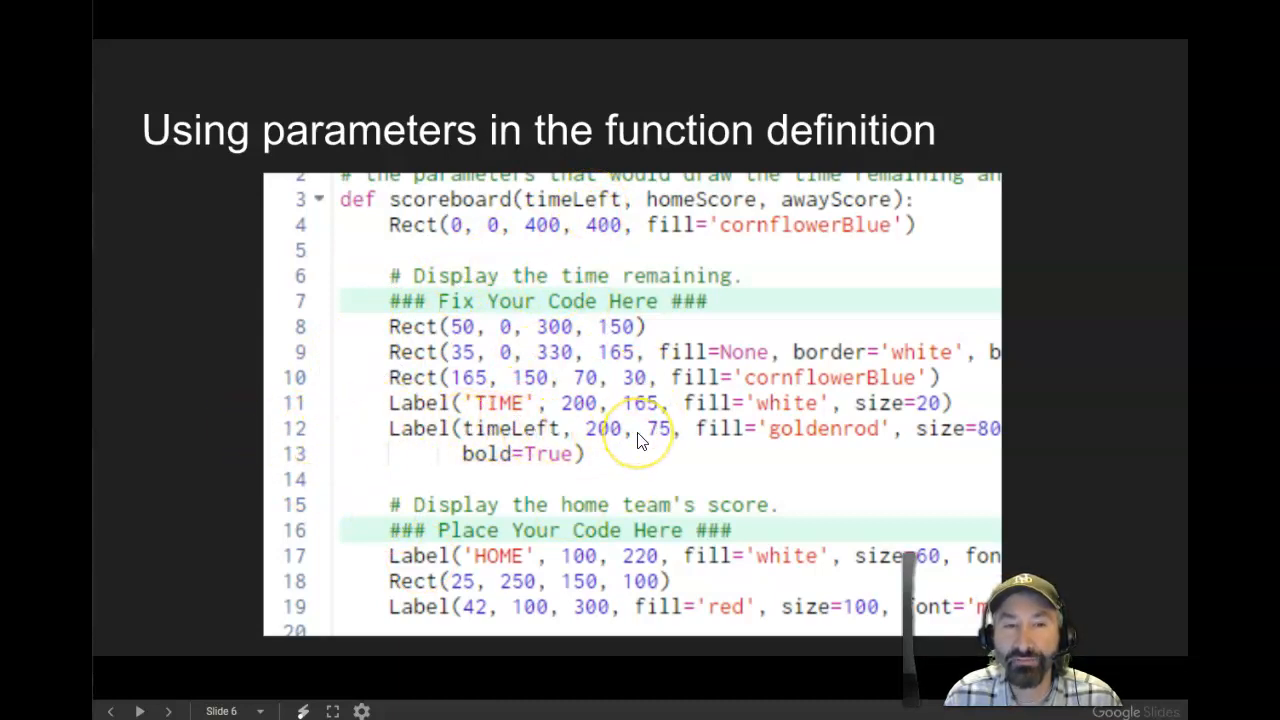
pyautogui.moveTo(536, 376)
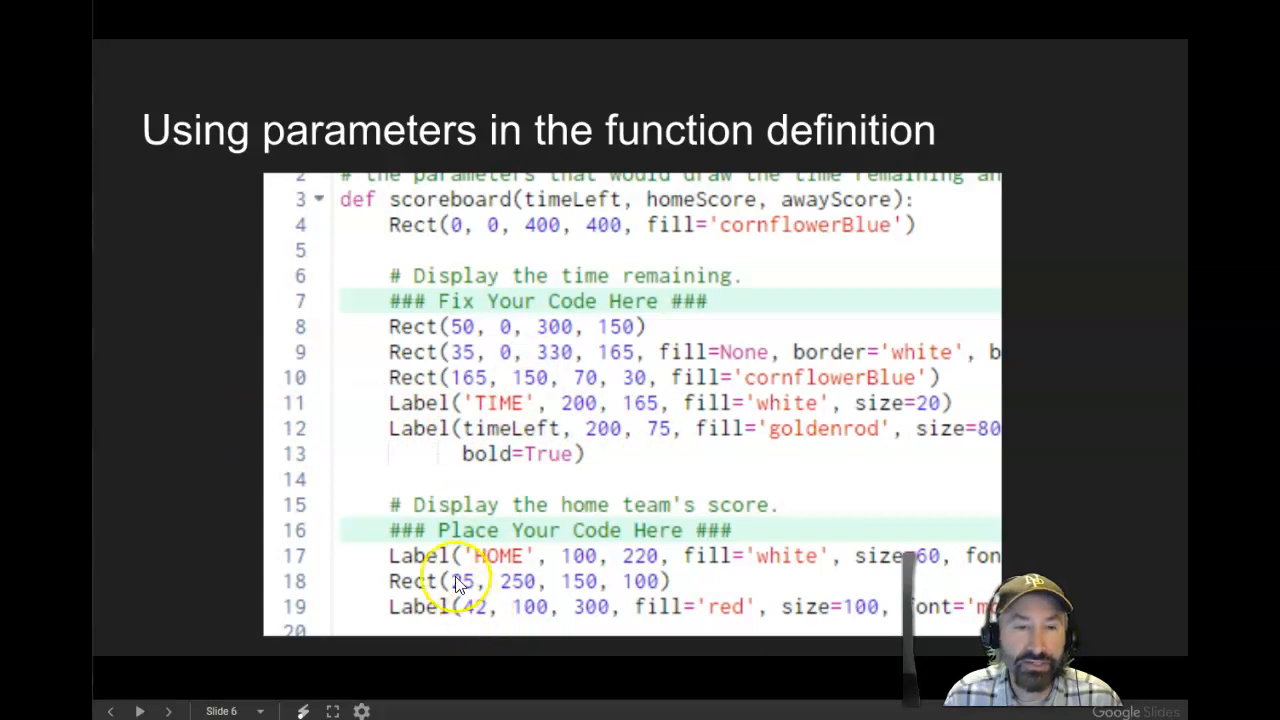
pyautogui.moveTo(680, 516)
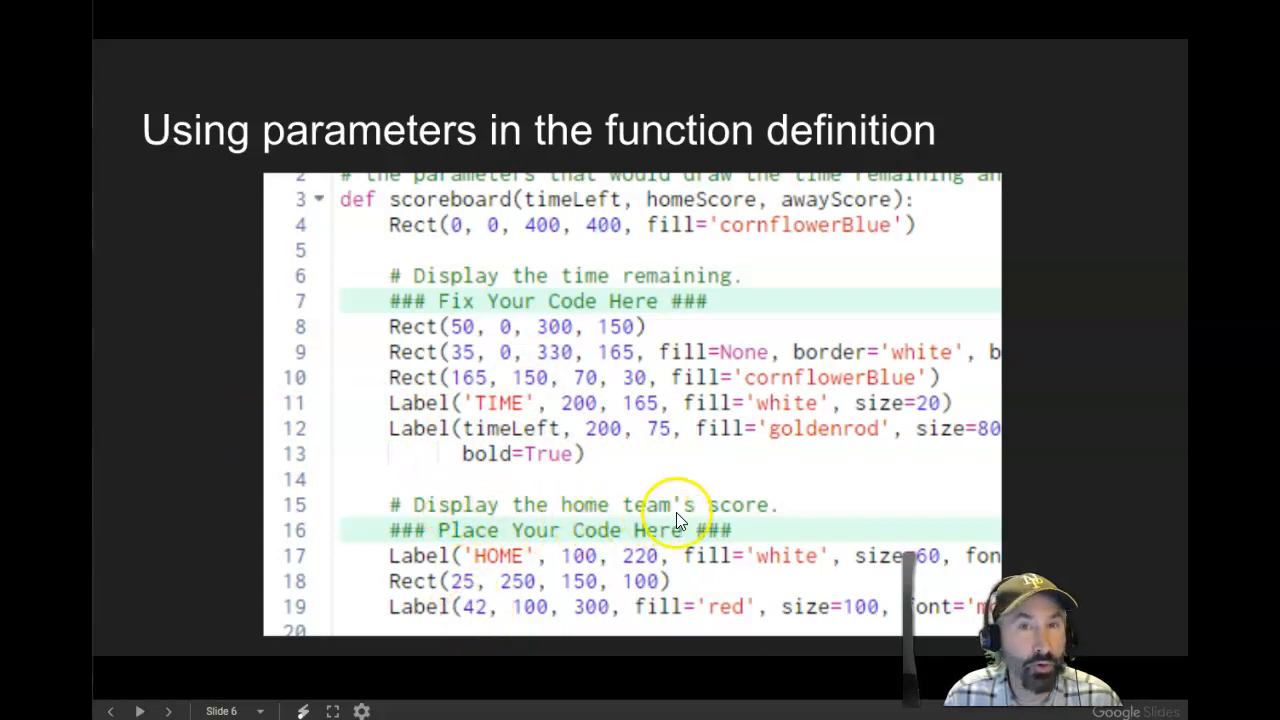
pyautogui.moveTo(690, 488)
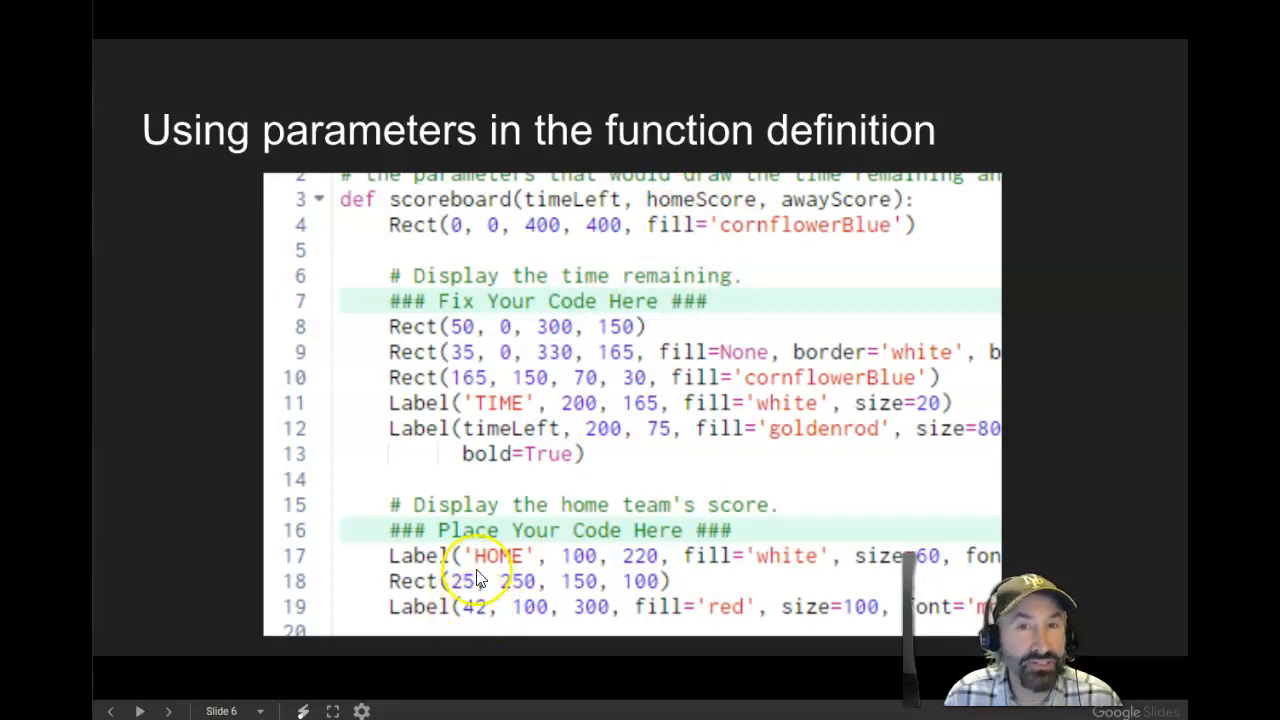
pyautogui.moveTo(590, 464)
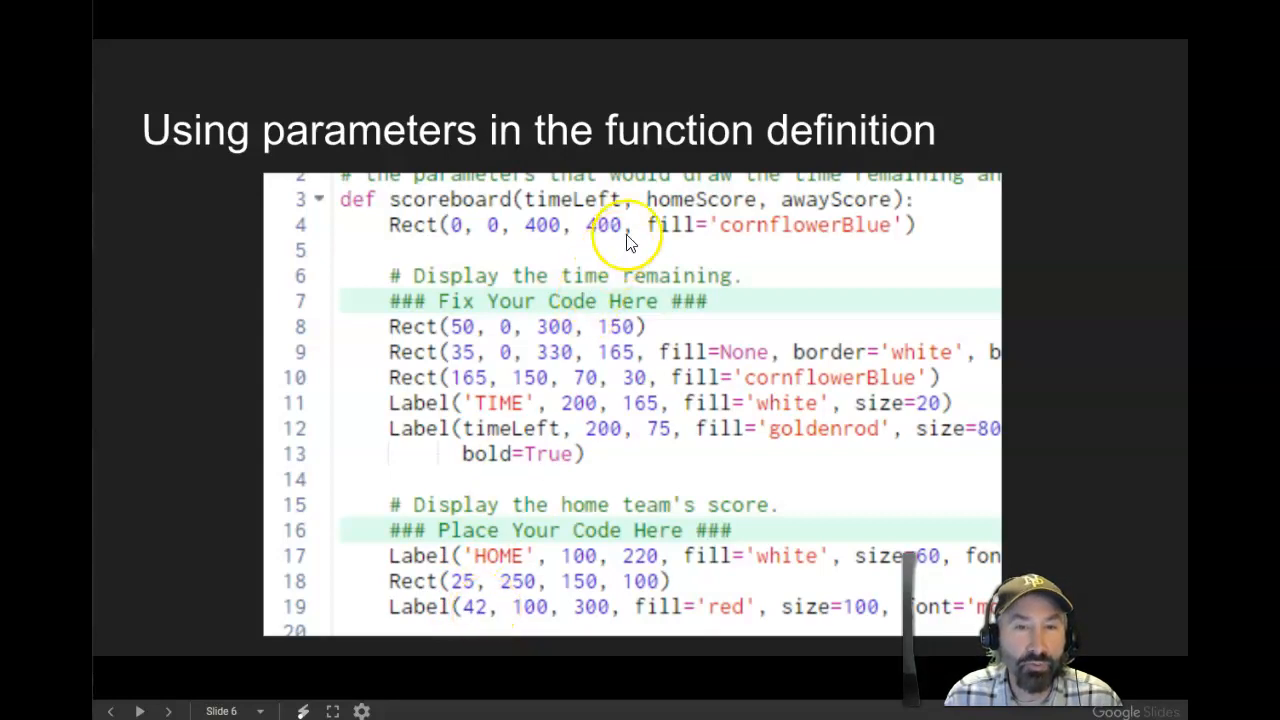
pyautogui.moveTo(756, 216)
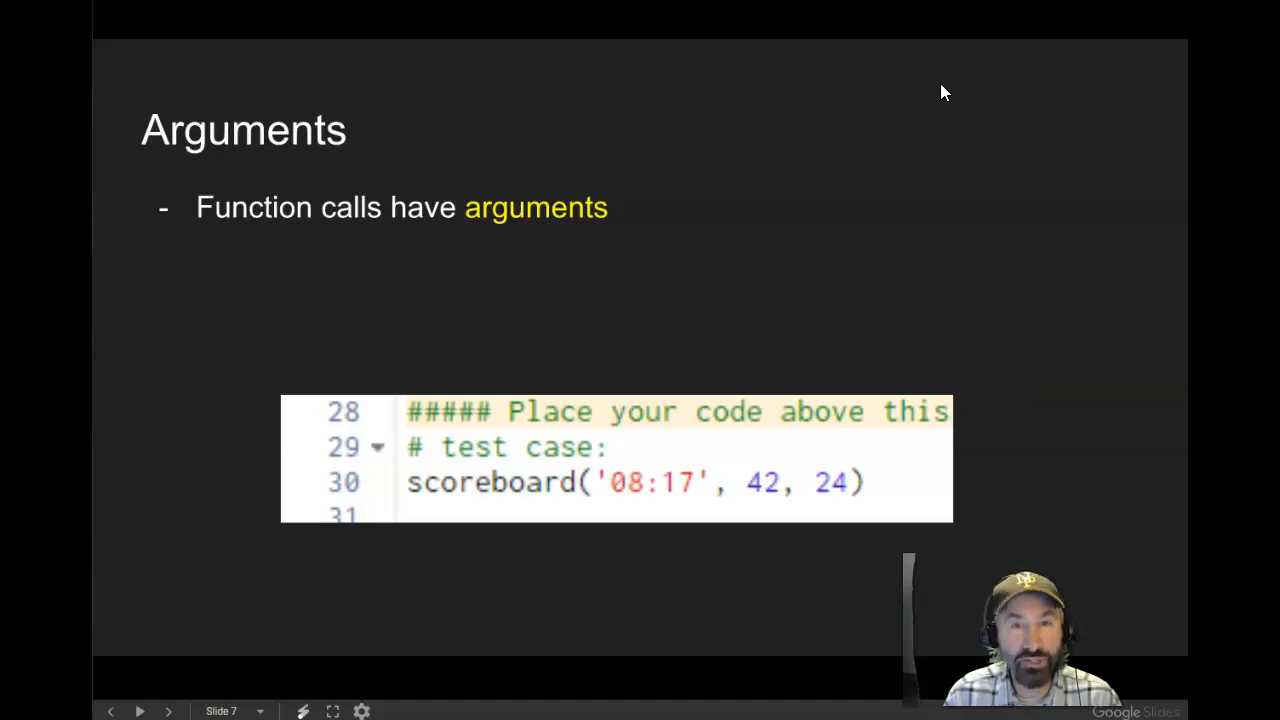
pyautogui.moveTo(410, 496)
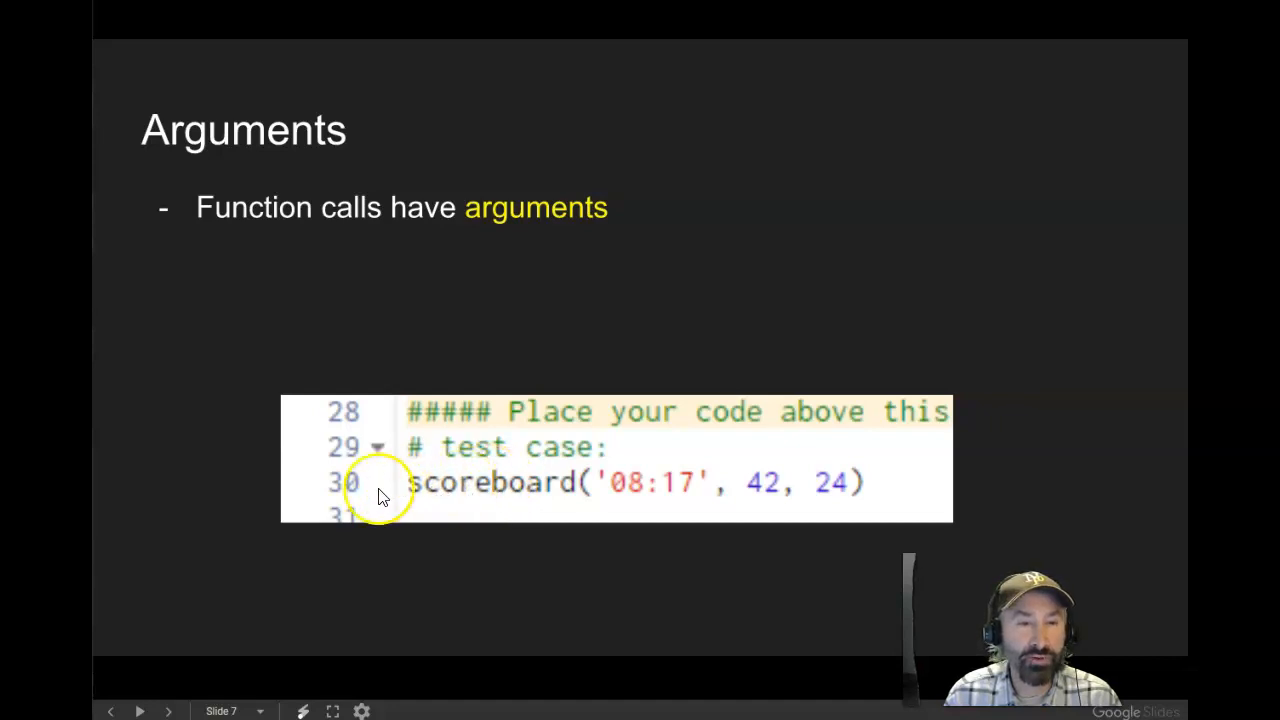
pyautogui.moveTo(530, 486)
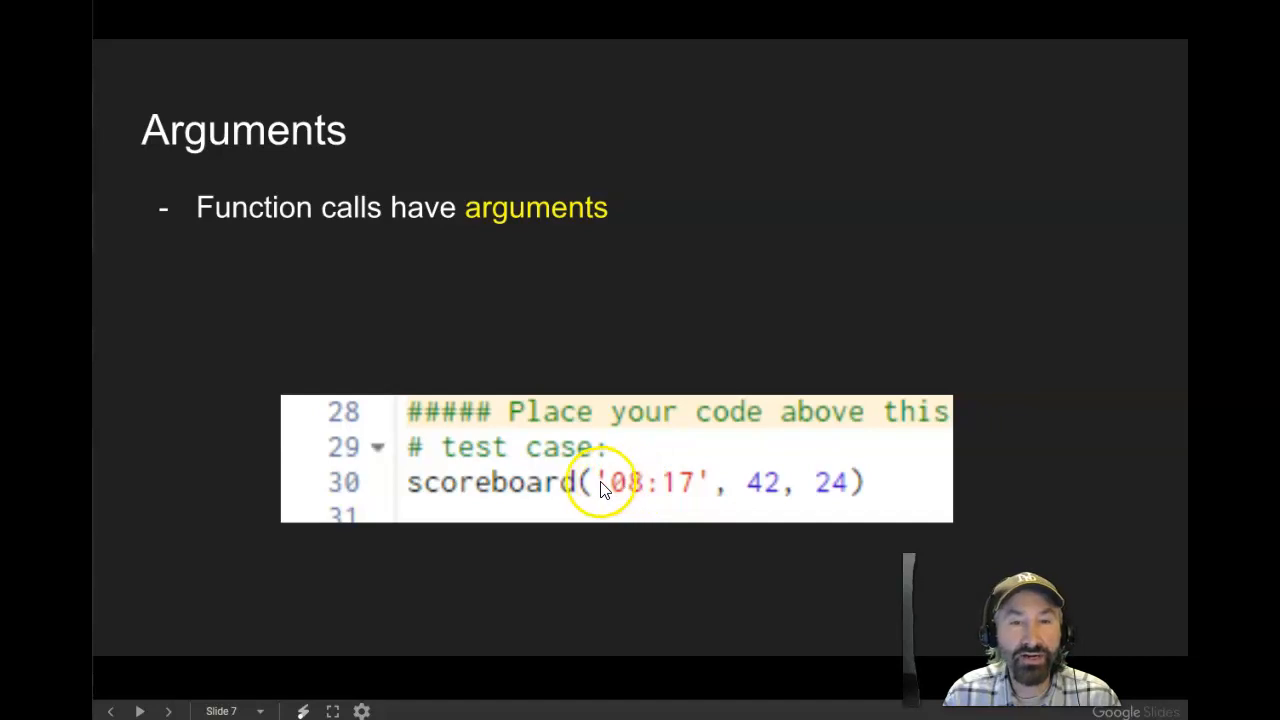
pyautogui.moveTo(692, 482)
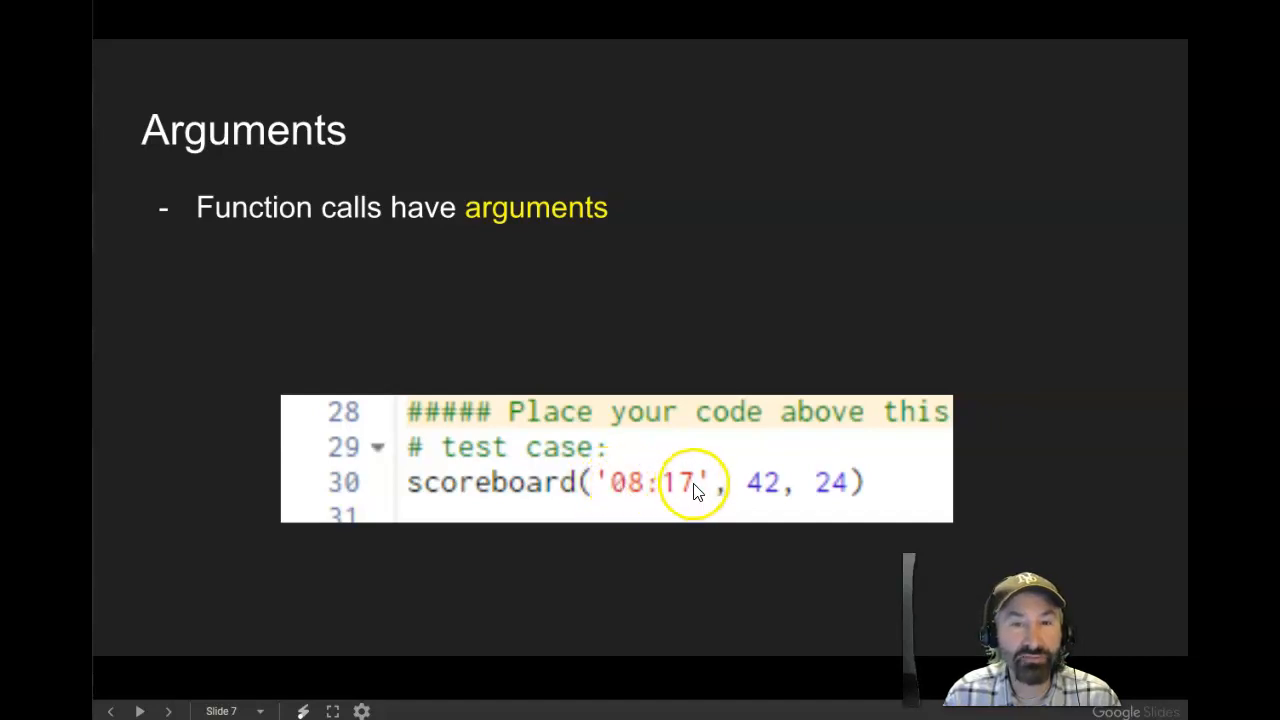
pyautogui.moveTo(810, 488)
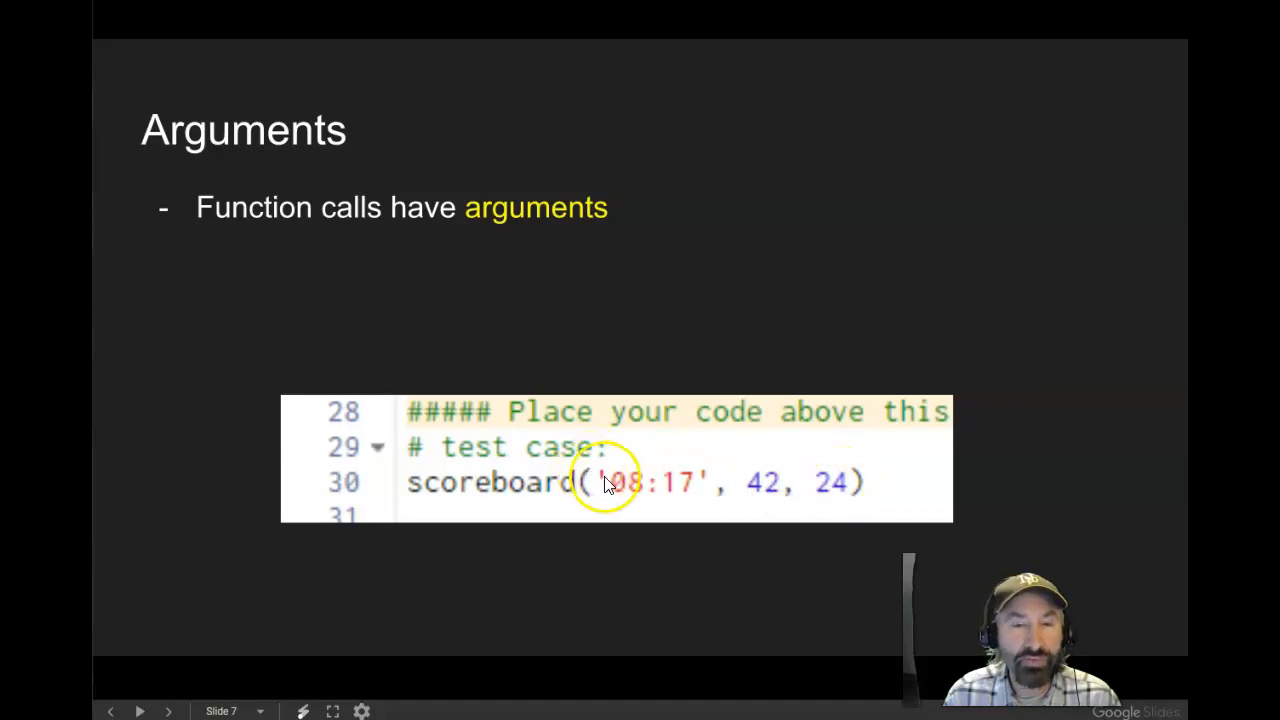
pyautogui.moveTo(828, 480)
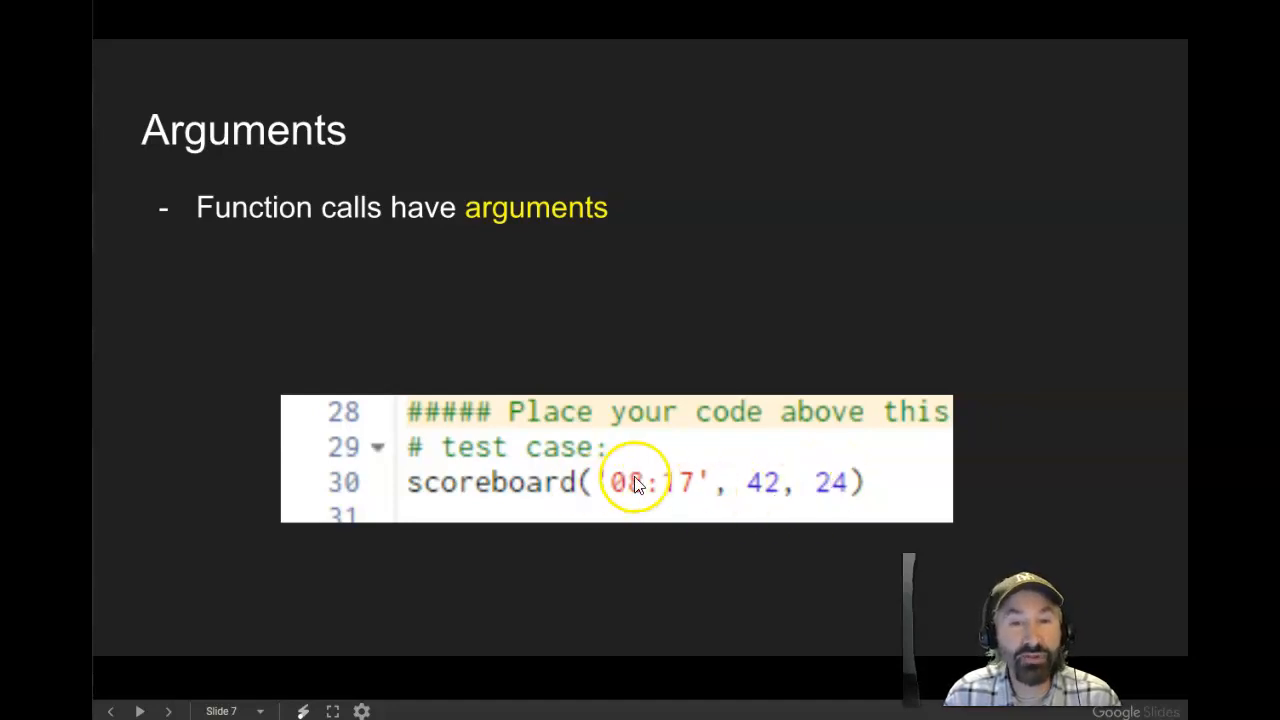
pyautogui.moveTo(840, 488)
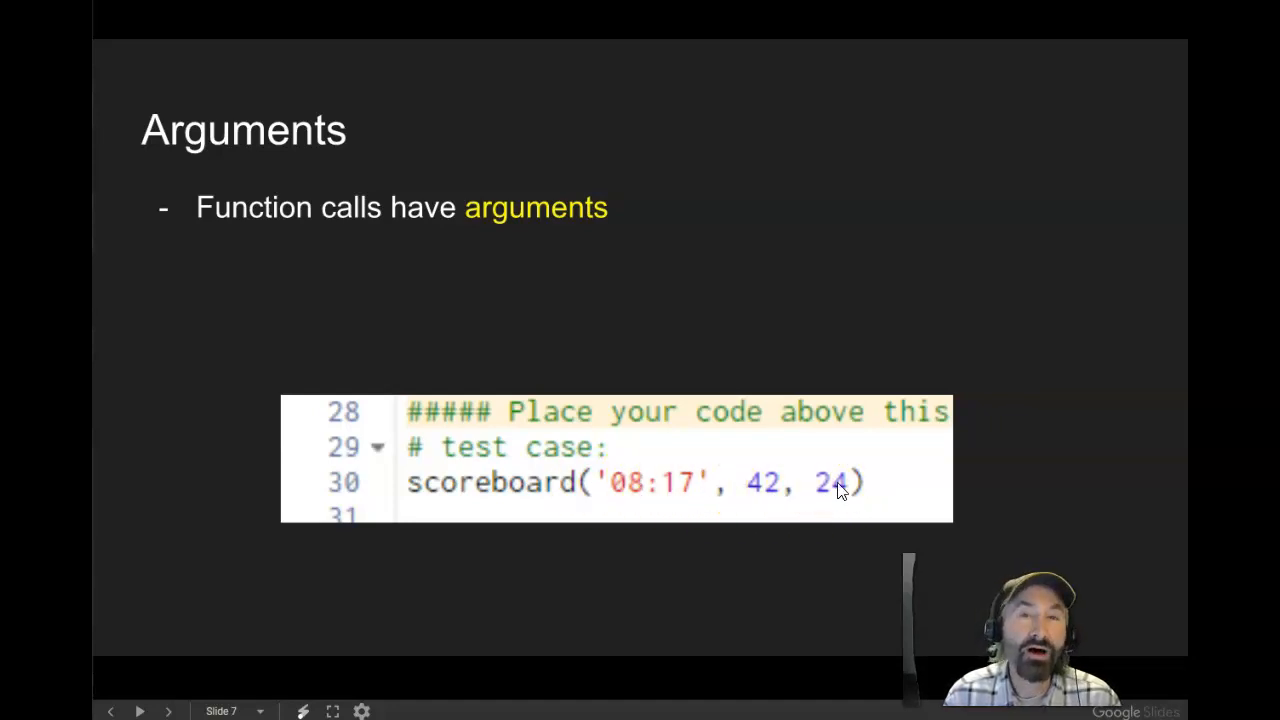
pyautogui.moveTo(856, 330)
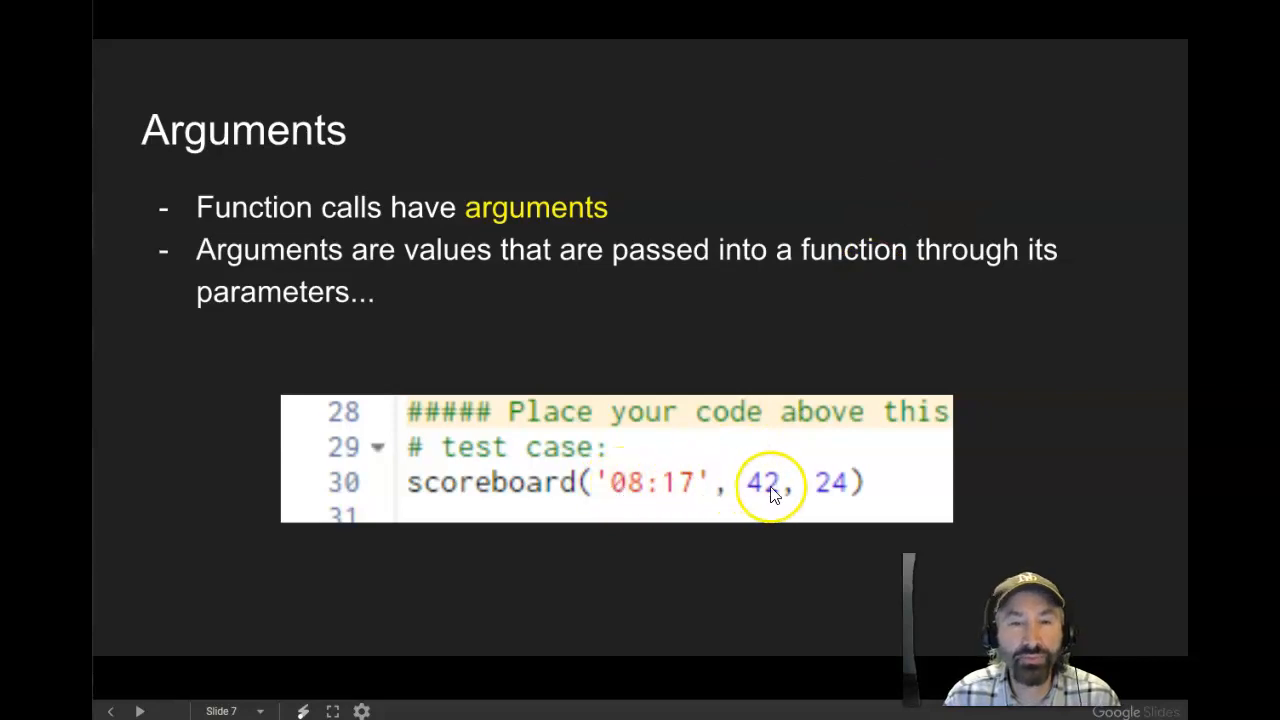
pyautogui.moveTo(840, 482)
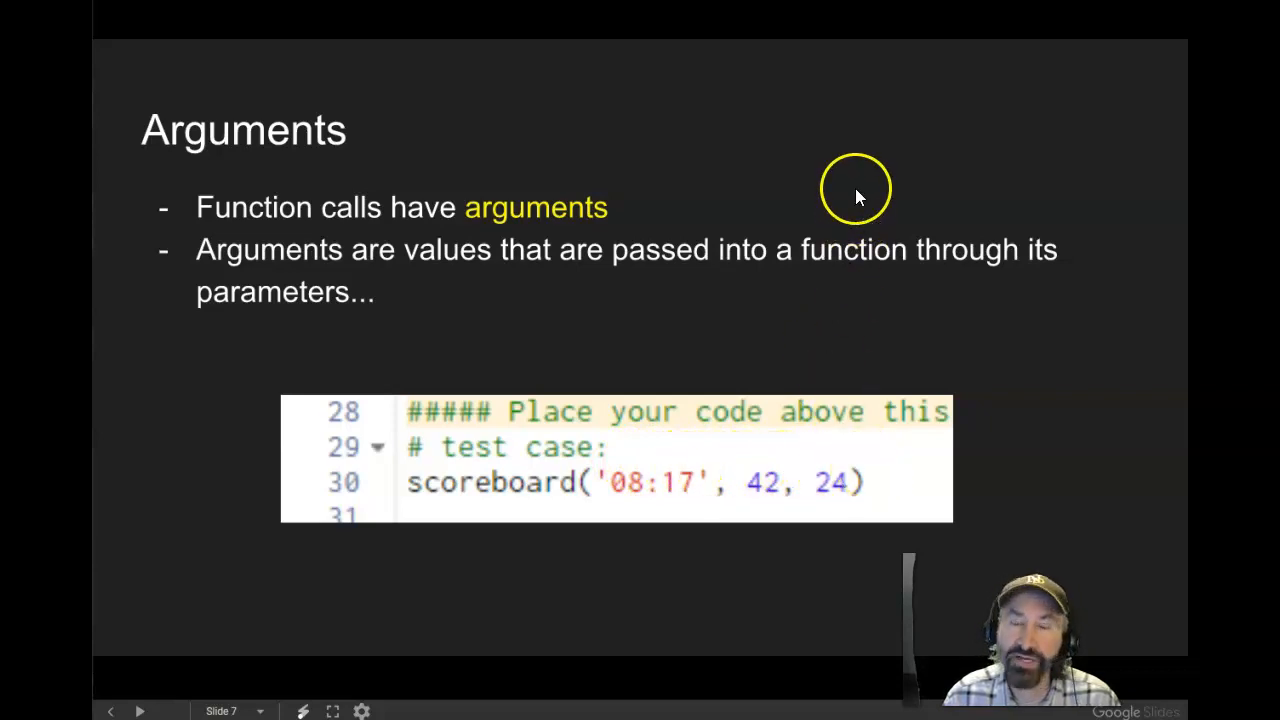
pyautogui.moveTo(840, 206)
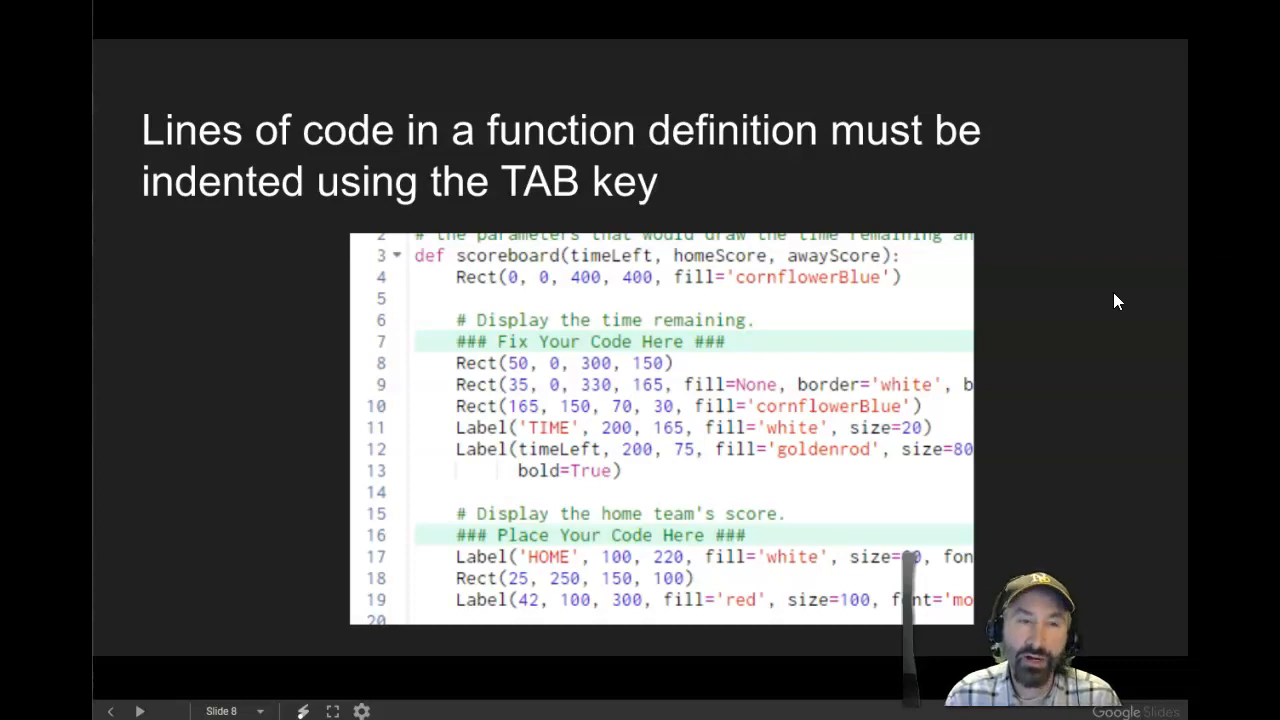
pyautogui.moveTo(218, 128)
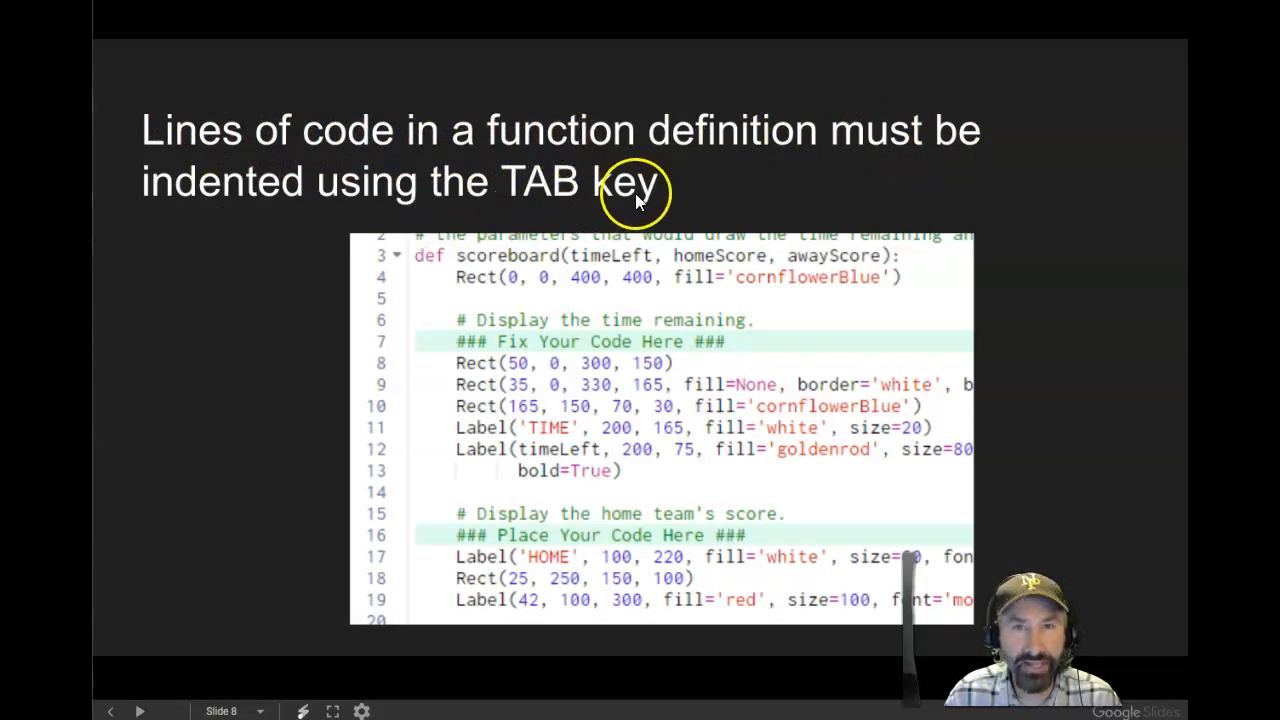
pyautogui.moveTo(1008, 184)
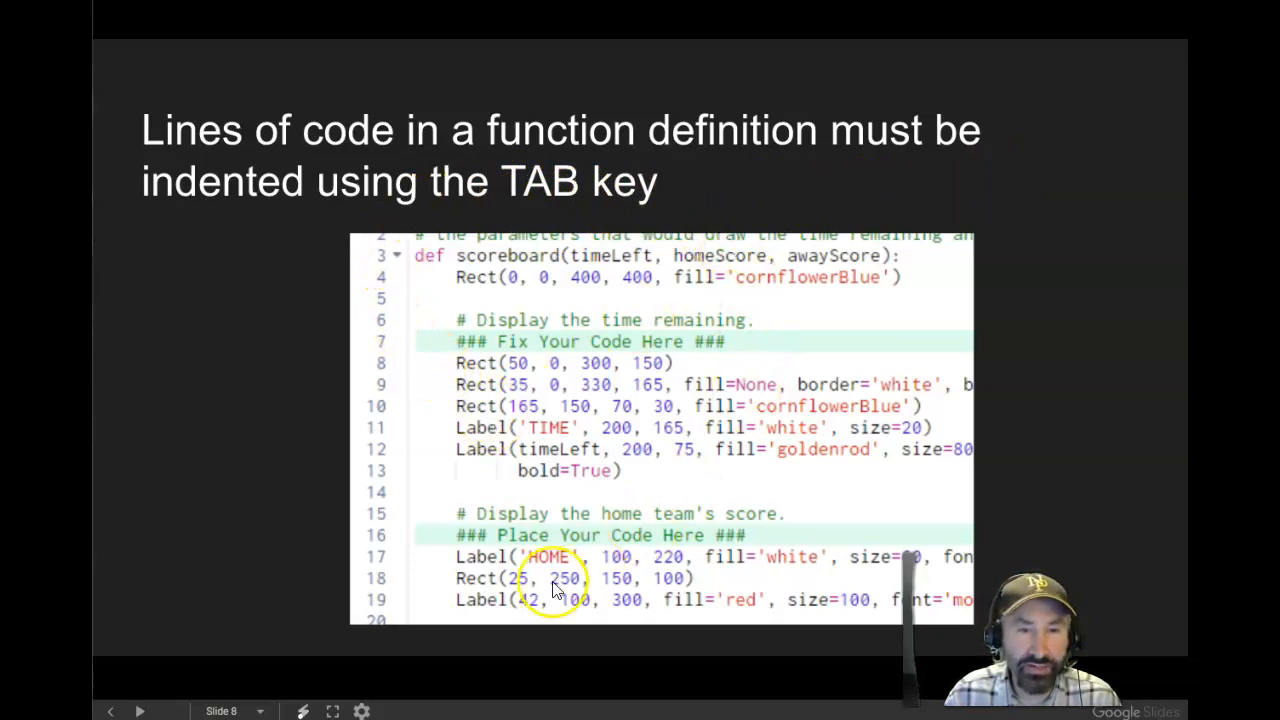
pyautogui.moveTo(410, 280)
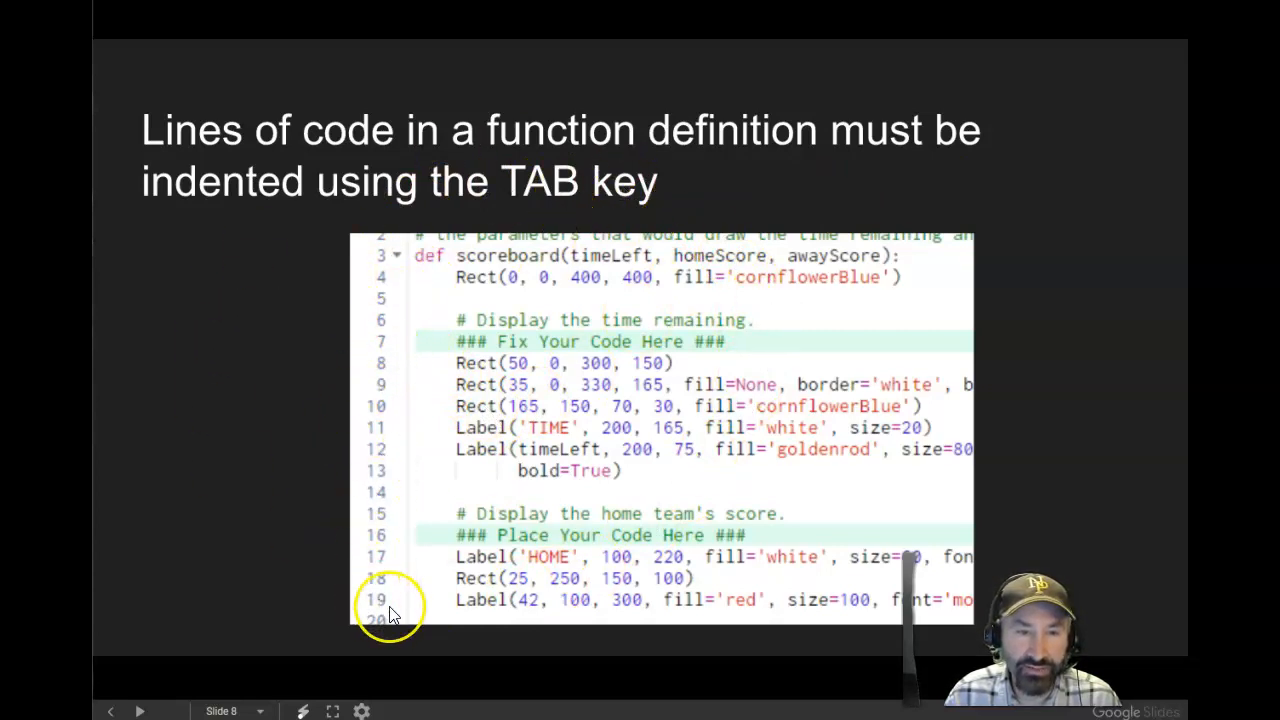
pyautogui.moveTo(456, 332)
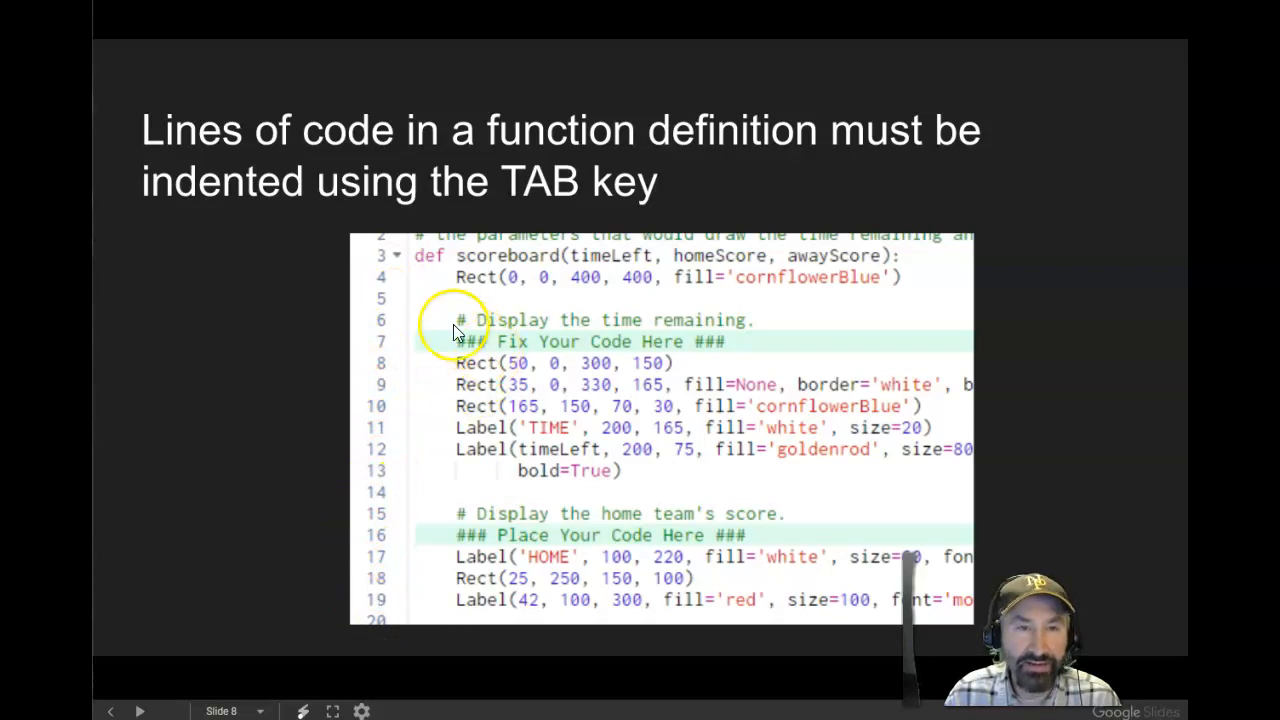
pyautogui.moveTo(436, 262)
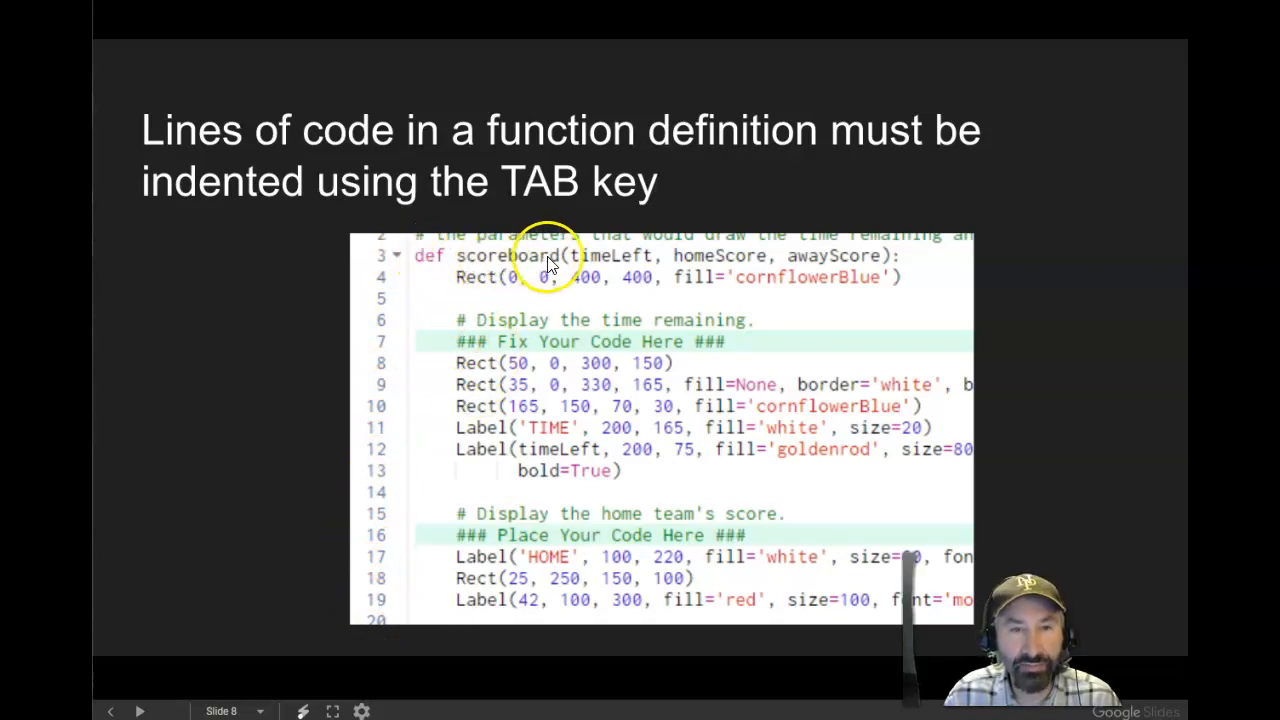
pyautogui.moveTo(856, 262)
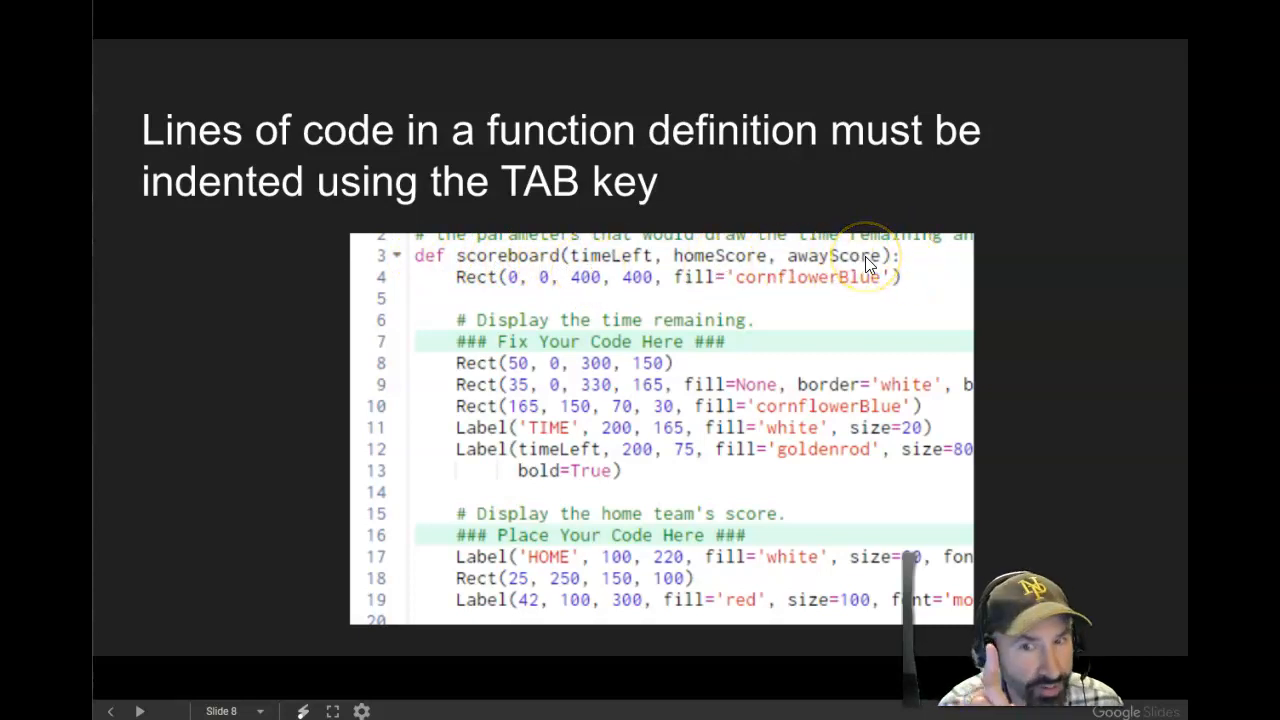
pyautogui.moveTo(744, 248)
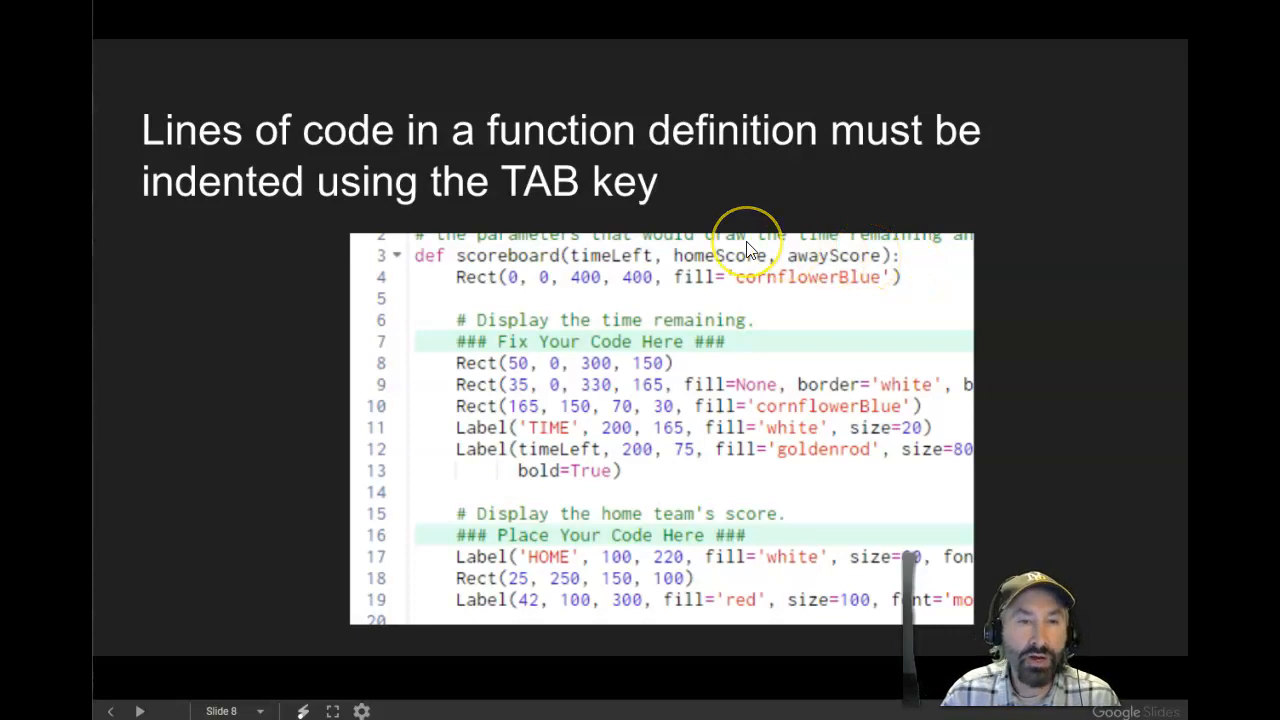
pyautogui.moveTo(488, 318)
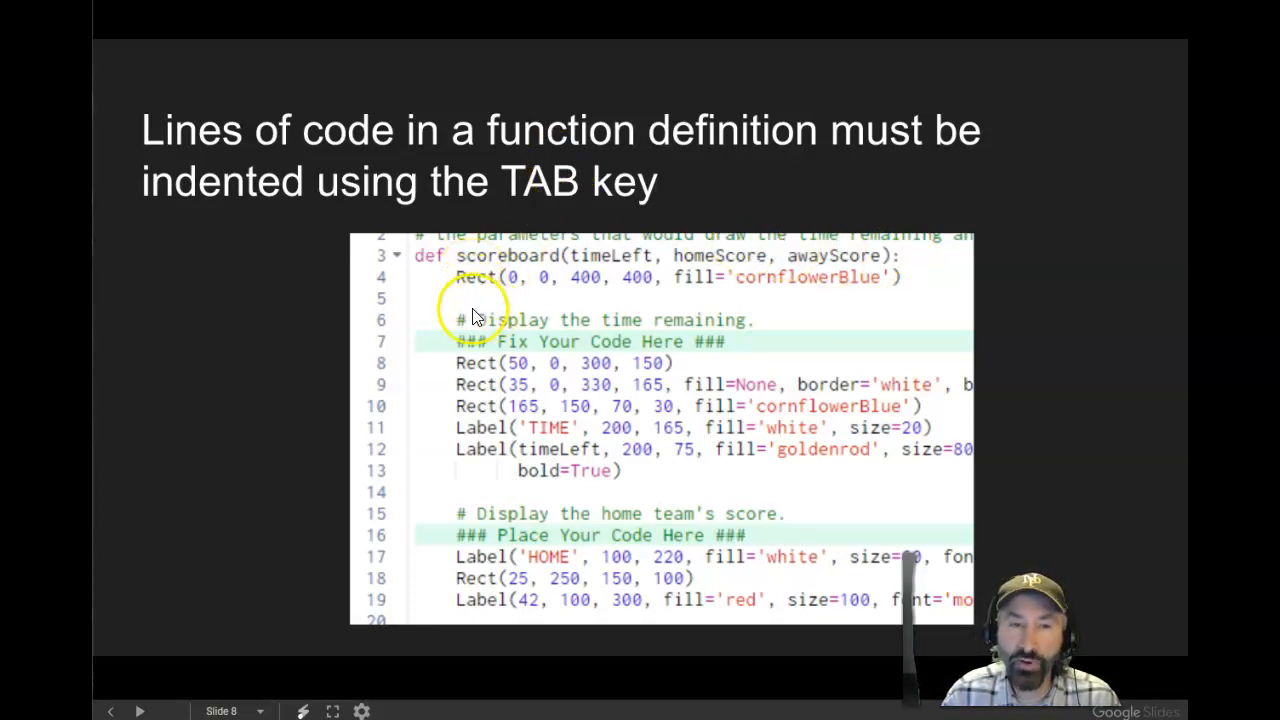
pyautogui.moveTo(476, 584)
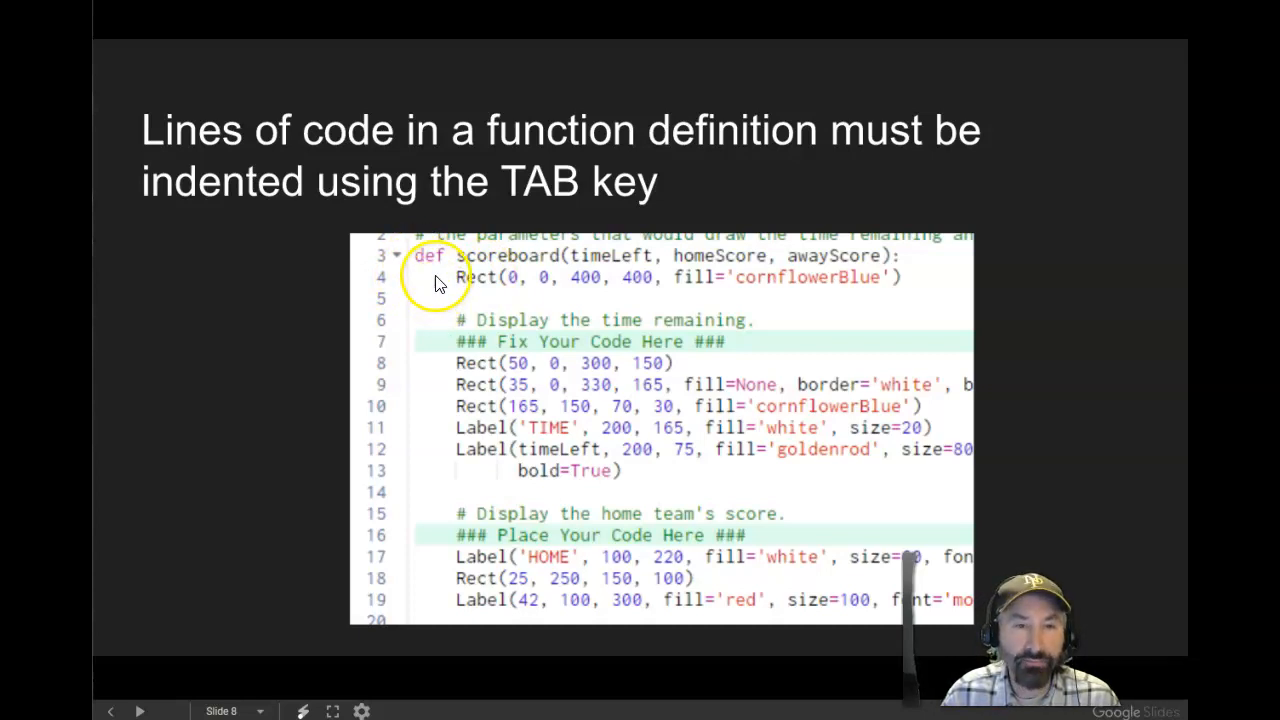
pyautogui.moveTo(344, 196)
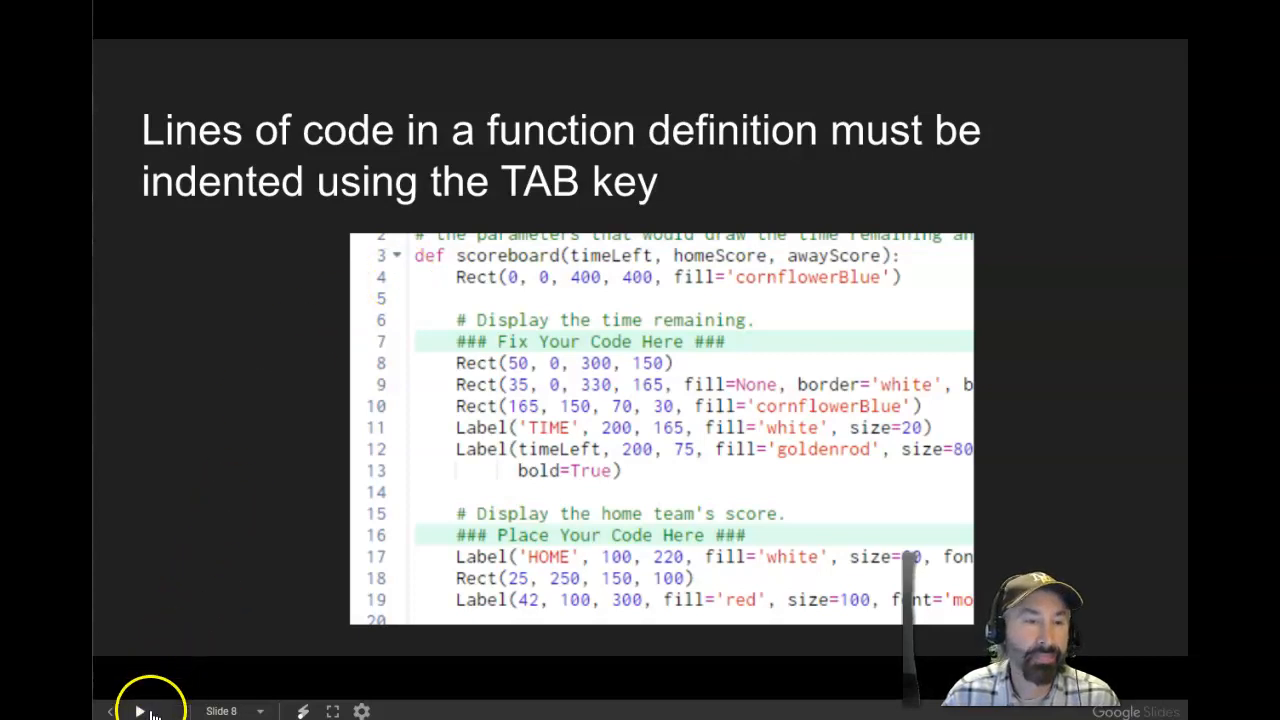
pyautogui.moveTo(198, 556)
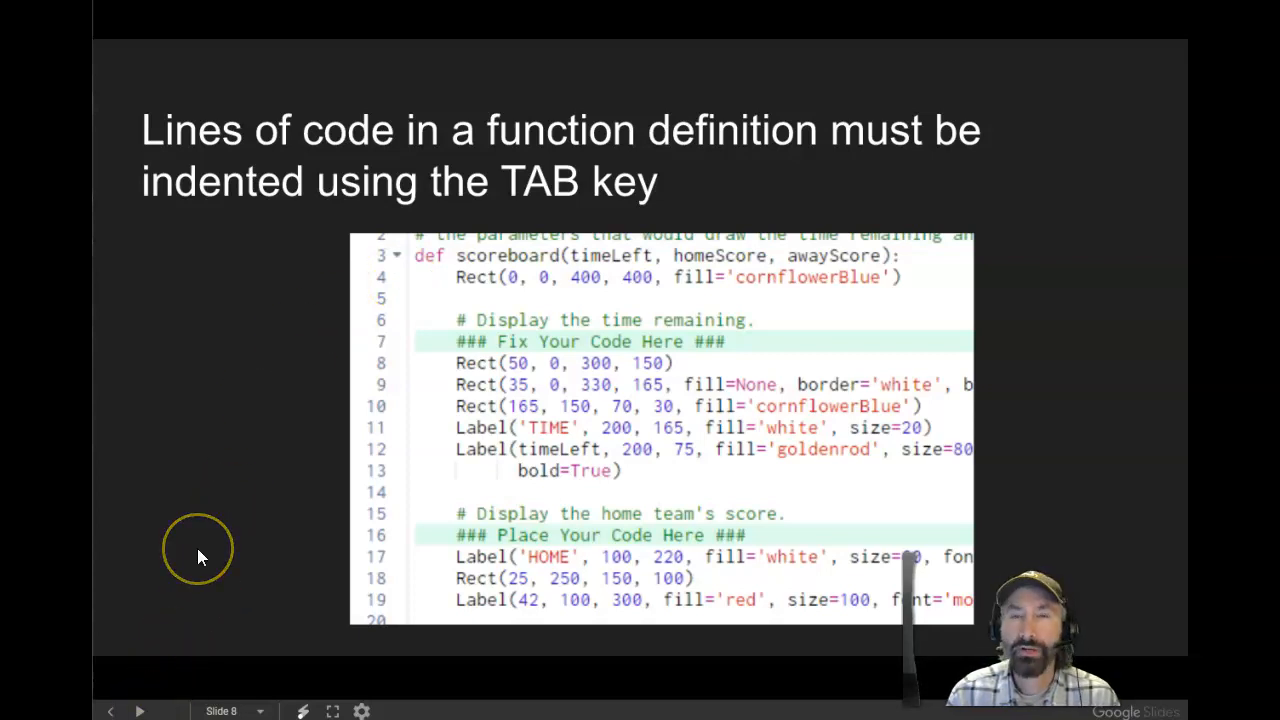
pyautogui.moveTo(200, 556)
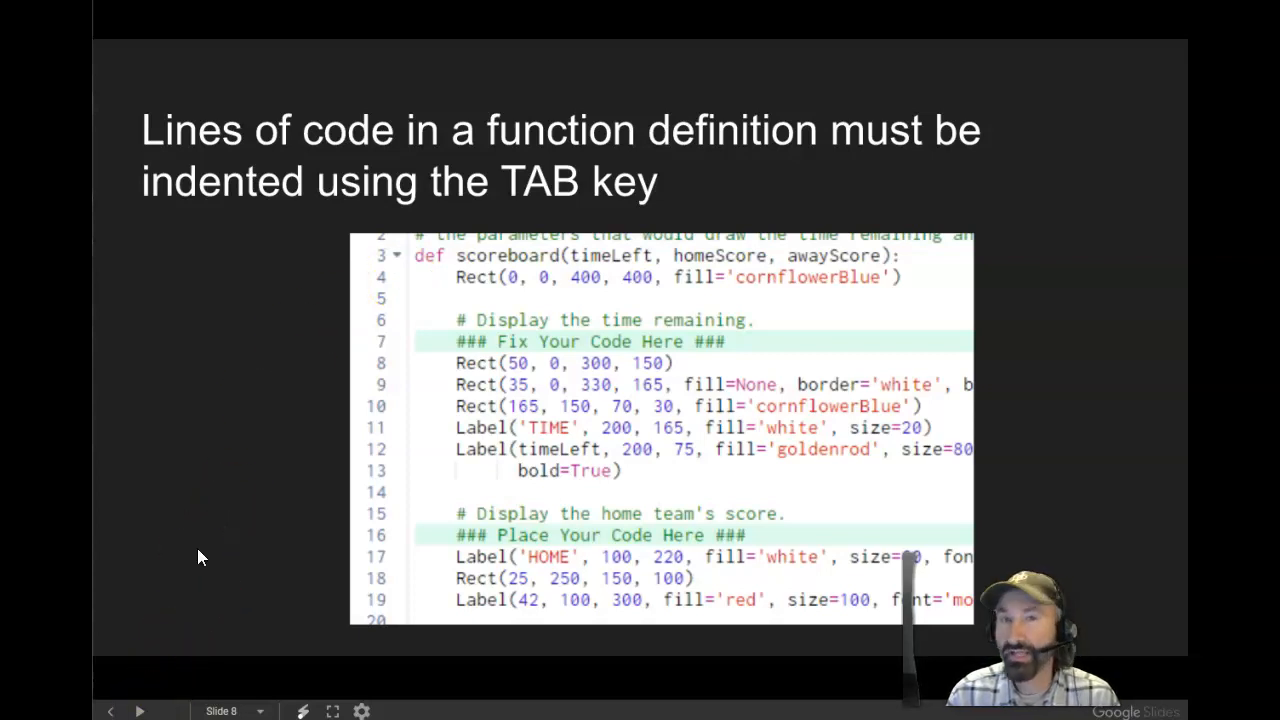